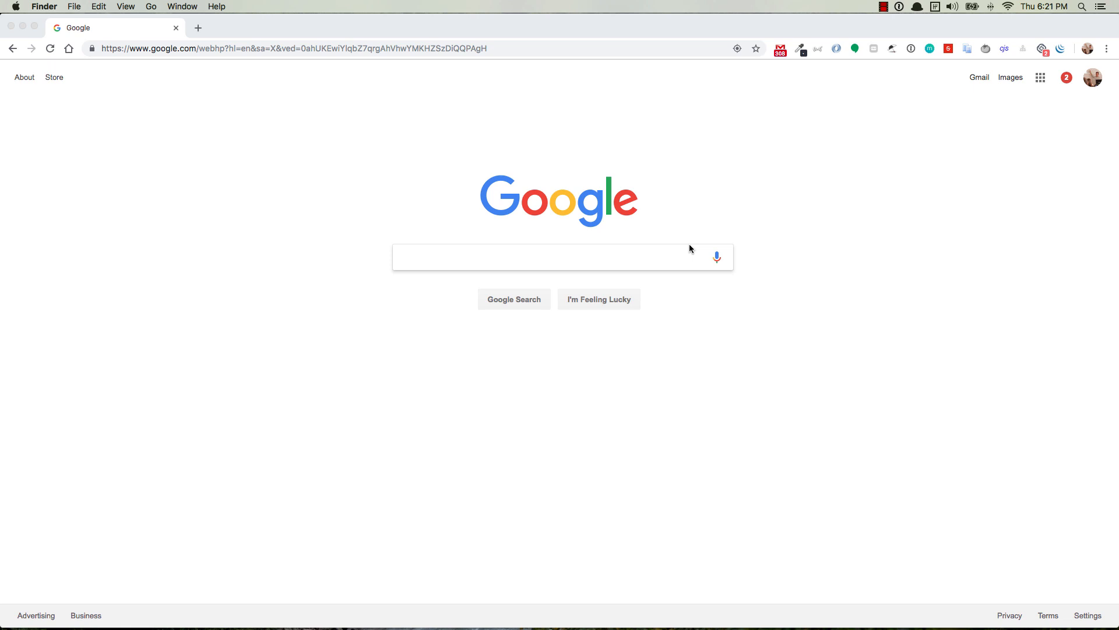
# - Search Google for 'how to use images in express js'
pyautogui.click(549, 258)
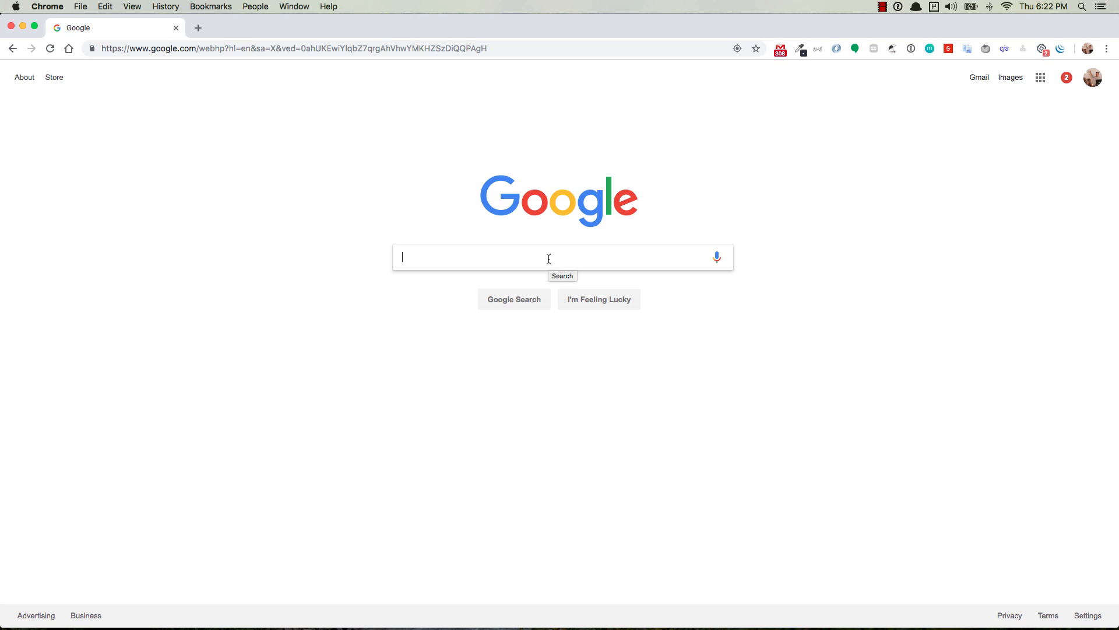
pyautogui.write('how to use')
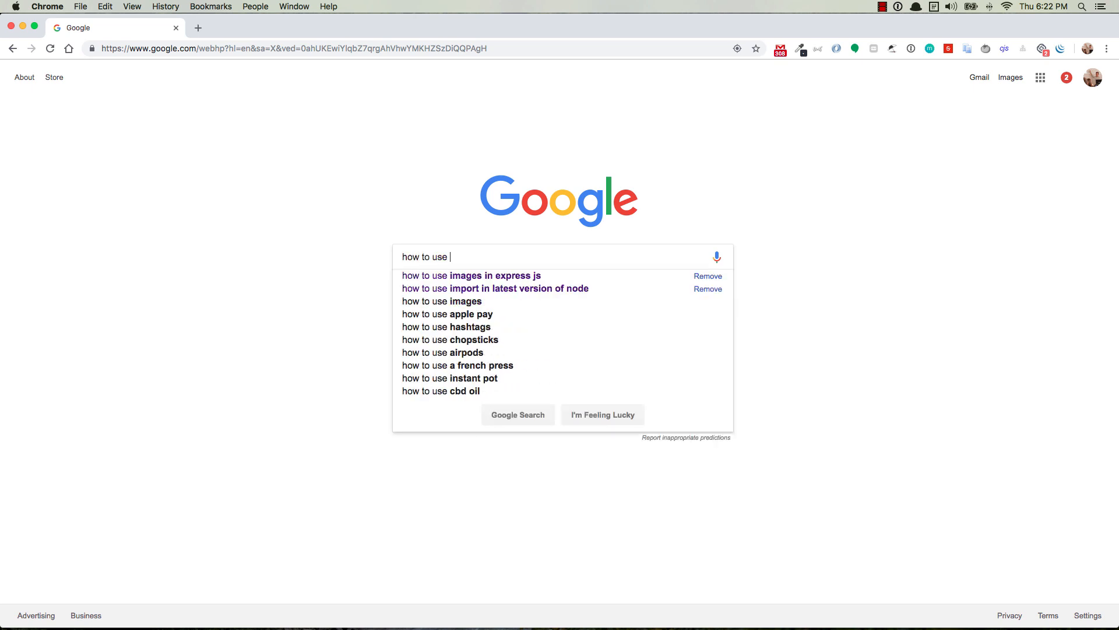
pyautogui.click(472, 275)
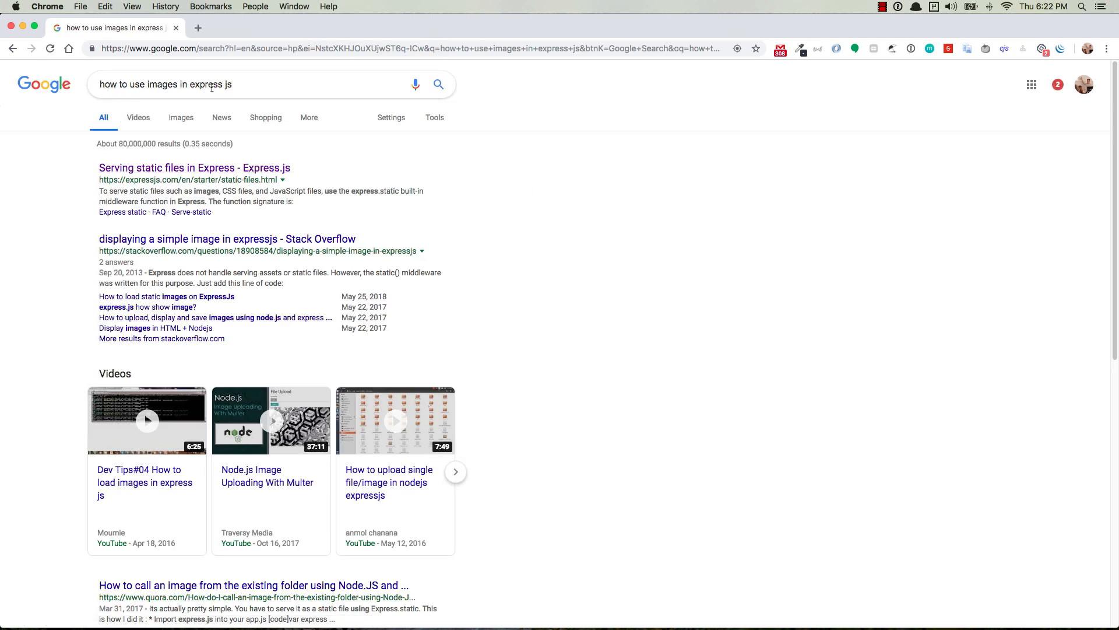
pyautogui.moveTo(139, 436)
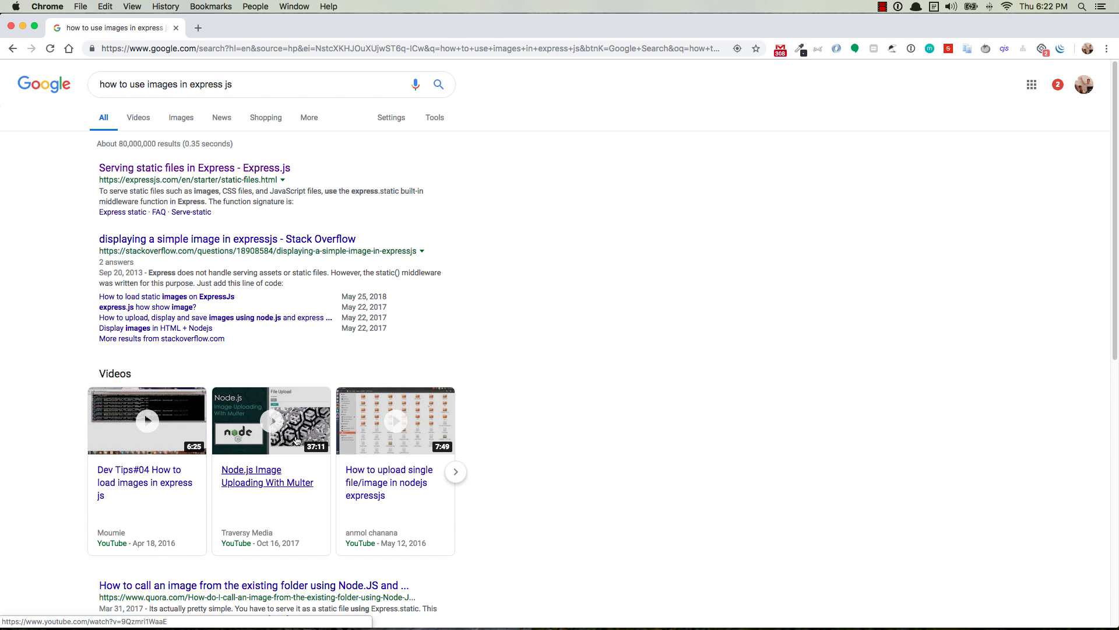
pyautogui.moveTo(245, 371)
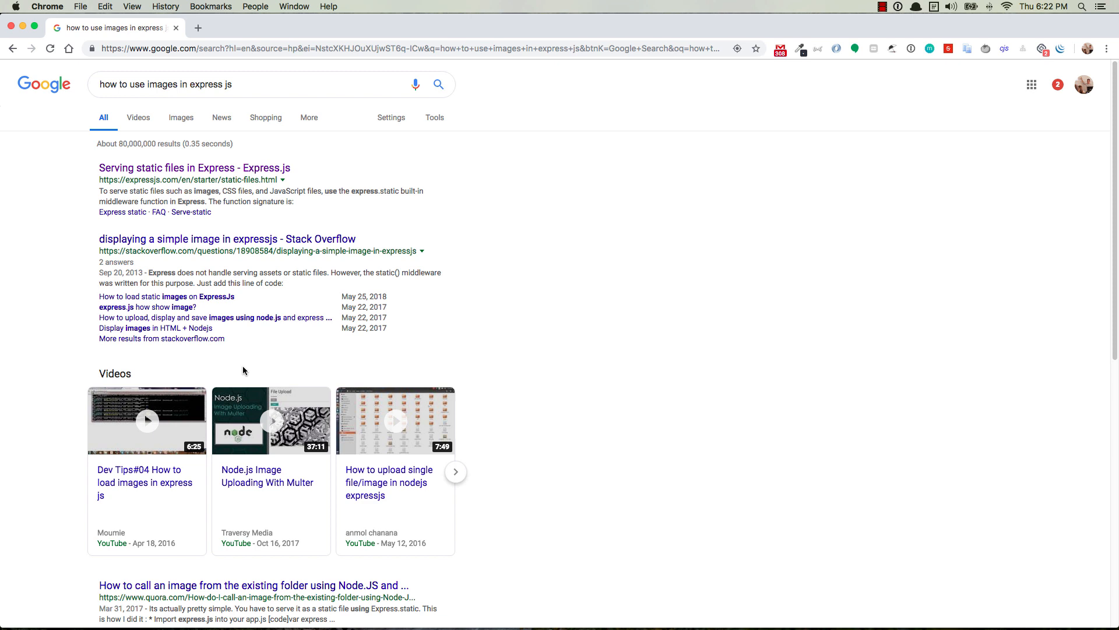
pyautogui.moveTo(216, 175)
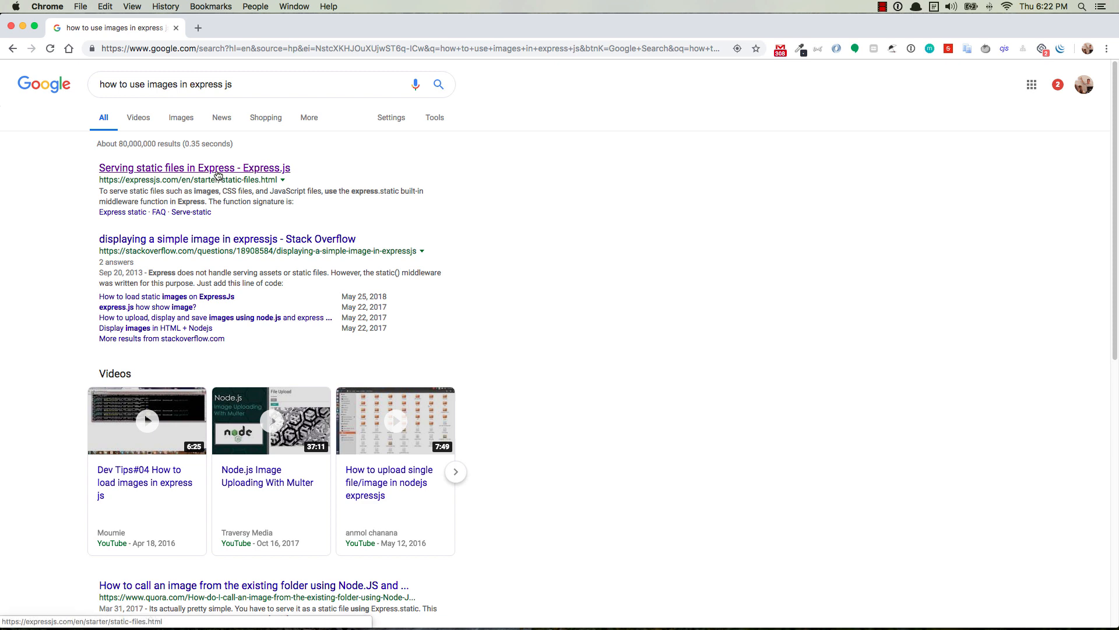
# - Read the Serving static files guide down to the absolute-path express.static(public) example
pyautogui.click(196, 168)
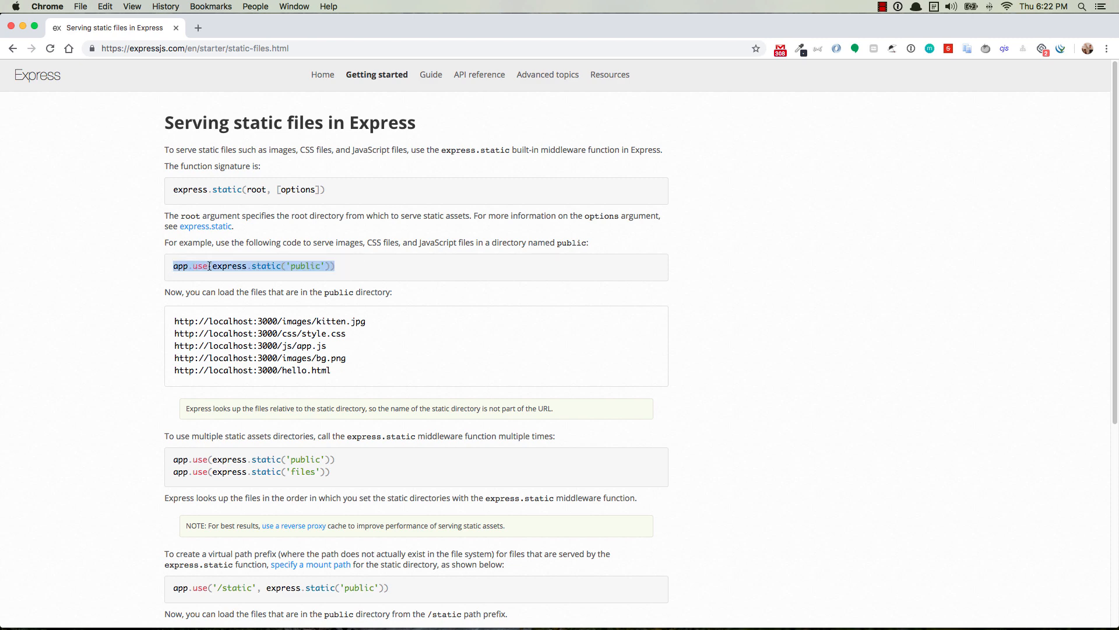
pyautogui.scroll(-3)
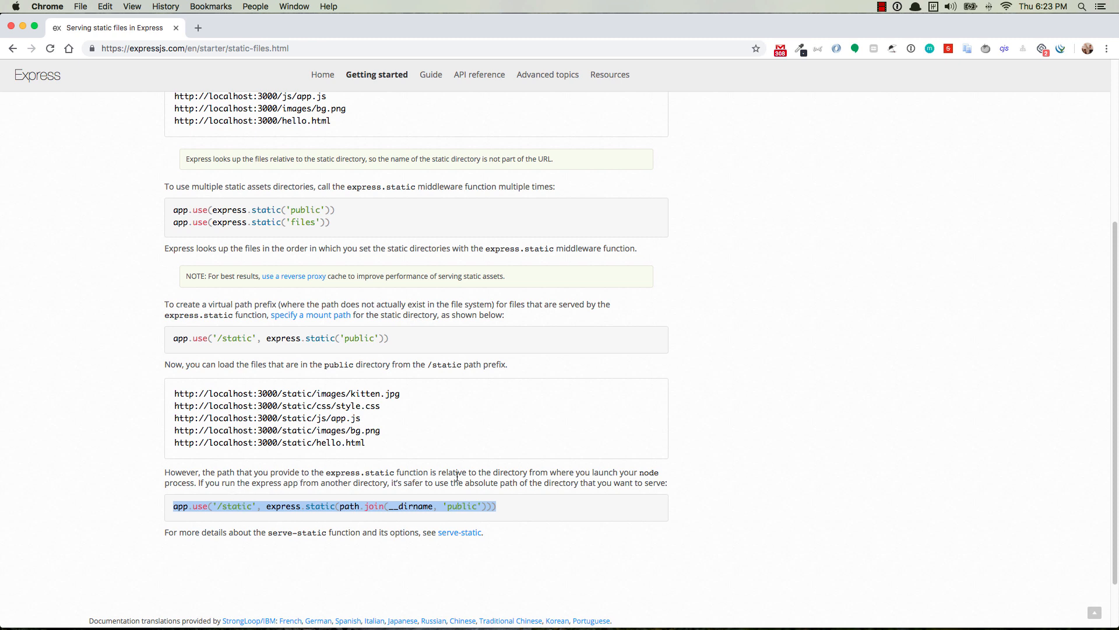
pyautogui.moveTo(270, 473)
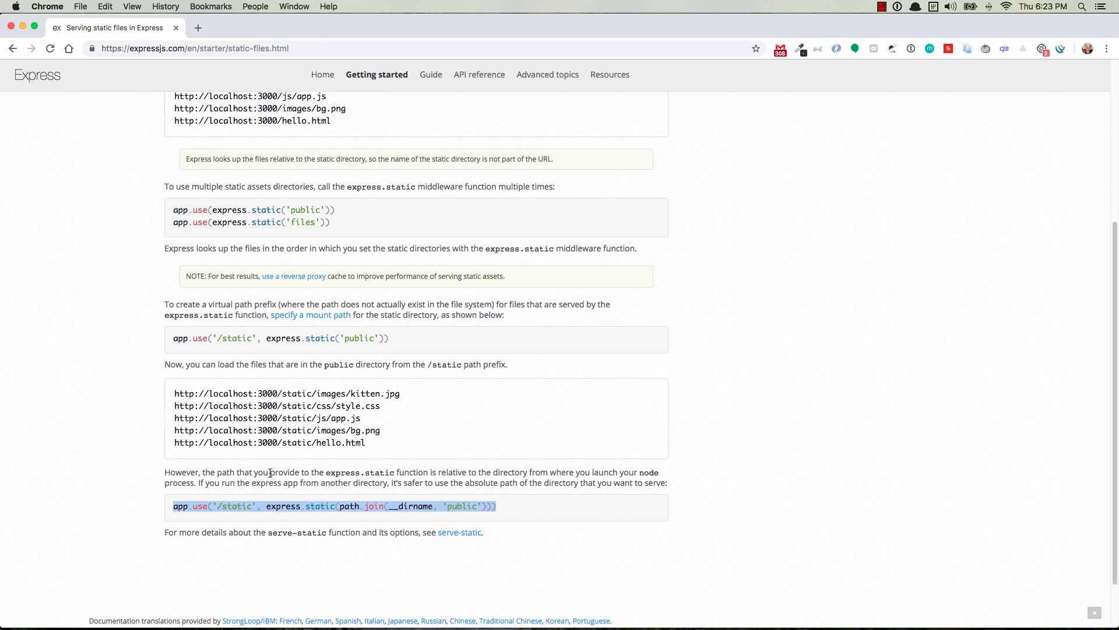
pyautogui.moveTo(242, 488)
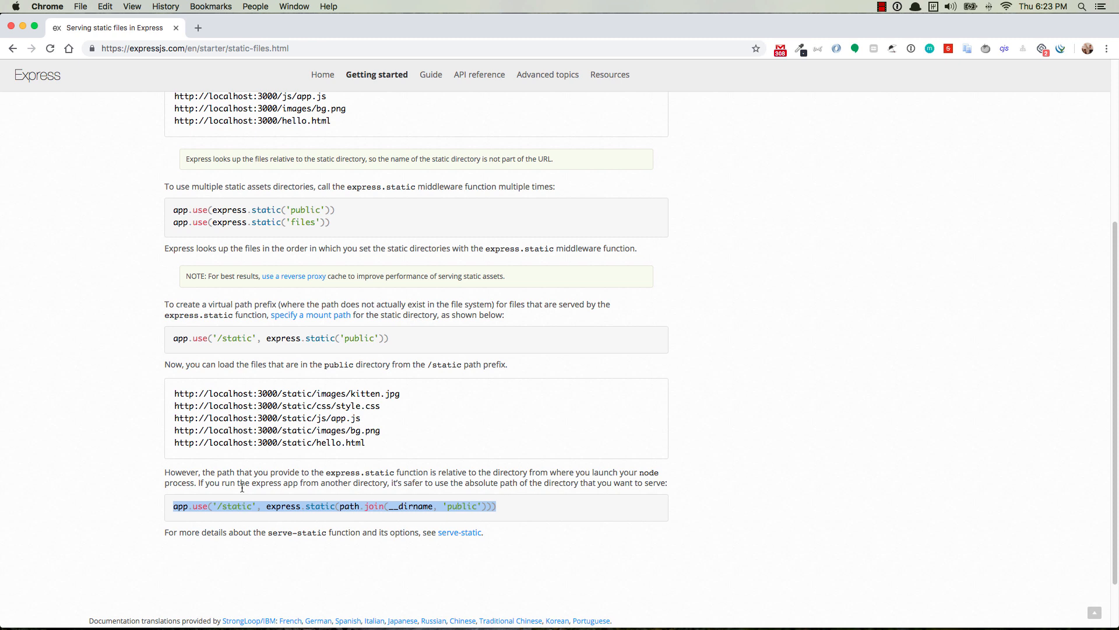
pyautogui.moveTo(253, 488)
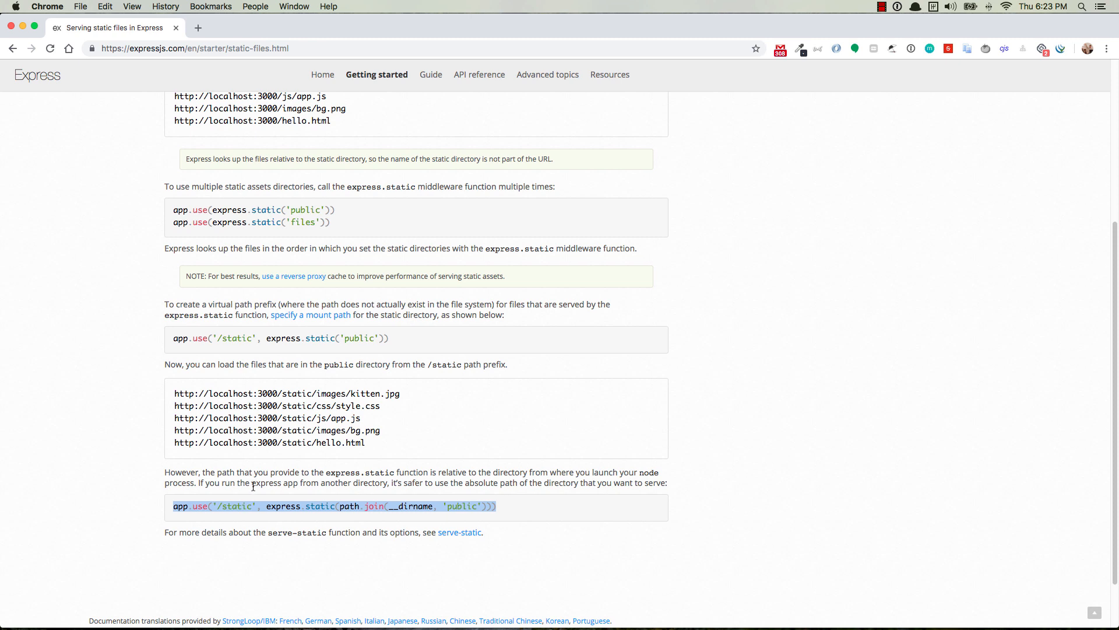
pyautogui.moveTo(268, 488)
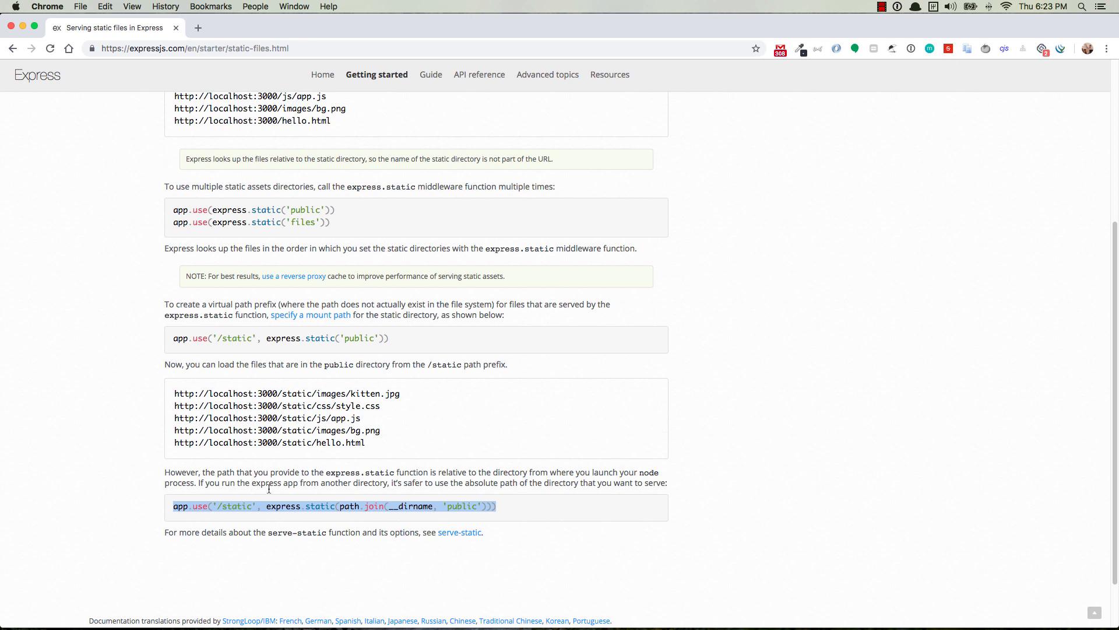
pyautogui.moveTo(373, 499)
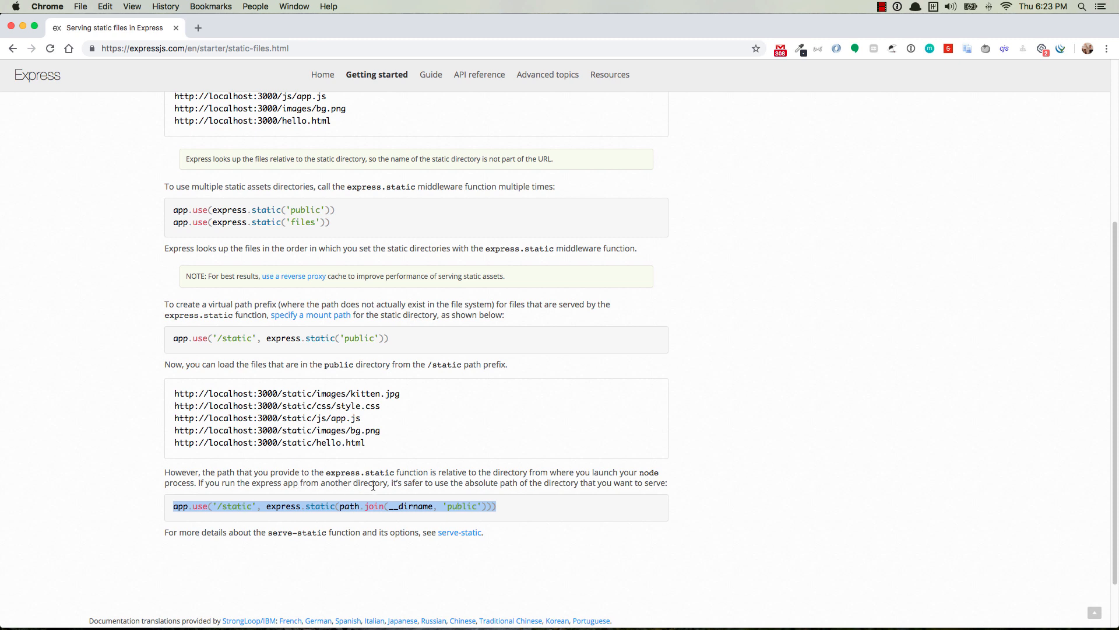
pyautogui.moveTo(399, 483)
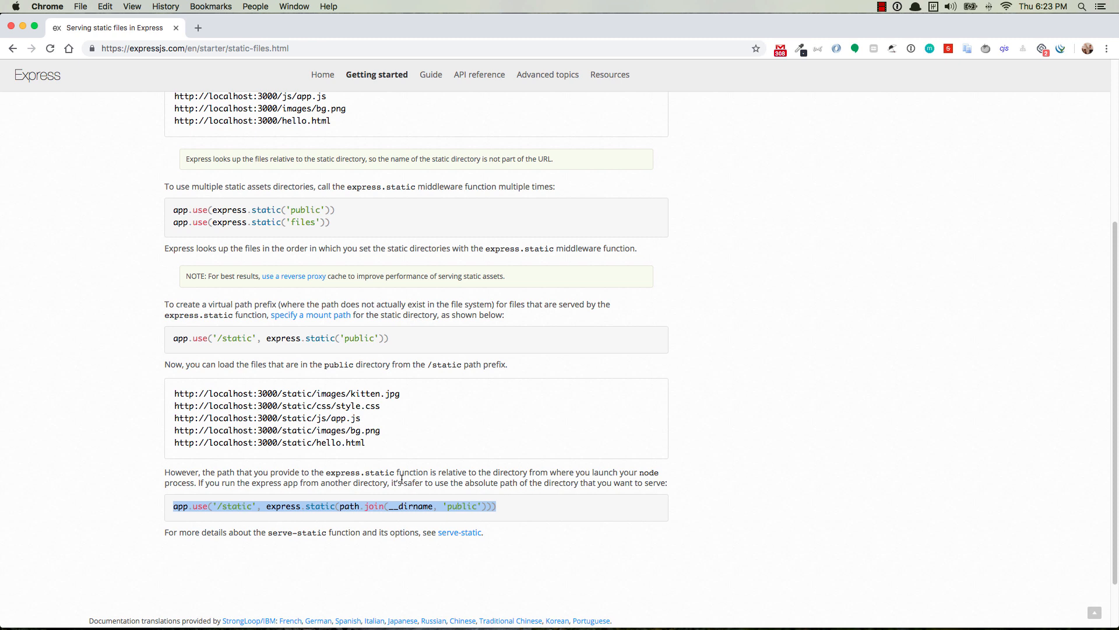
pyautogui.moveTo(546, 493)
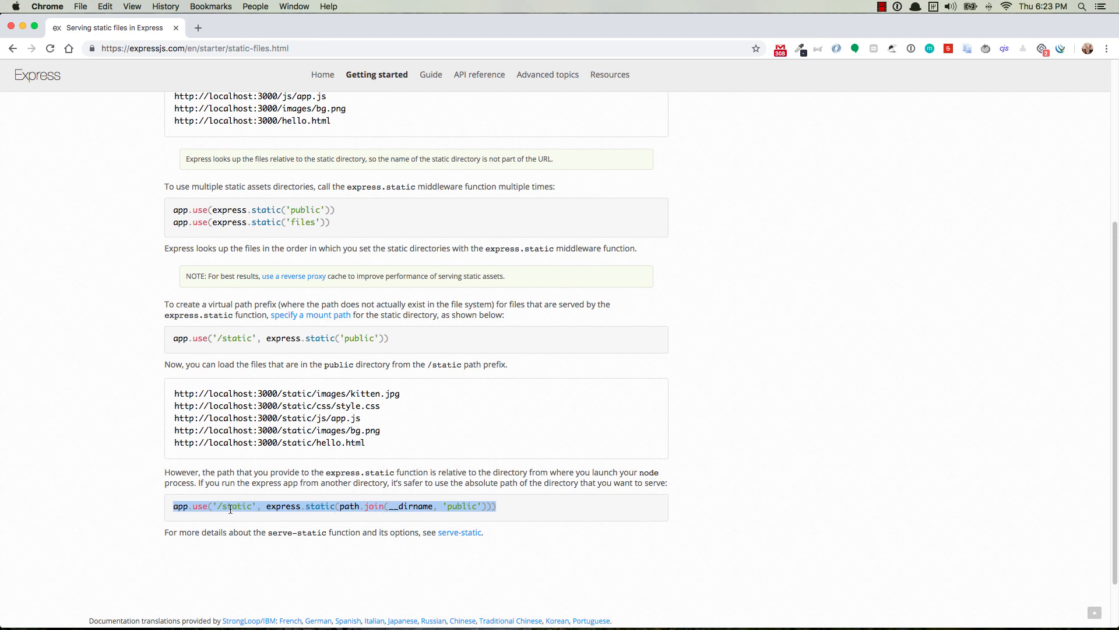
pyautogui.moveTo(233, 501)
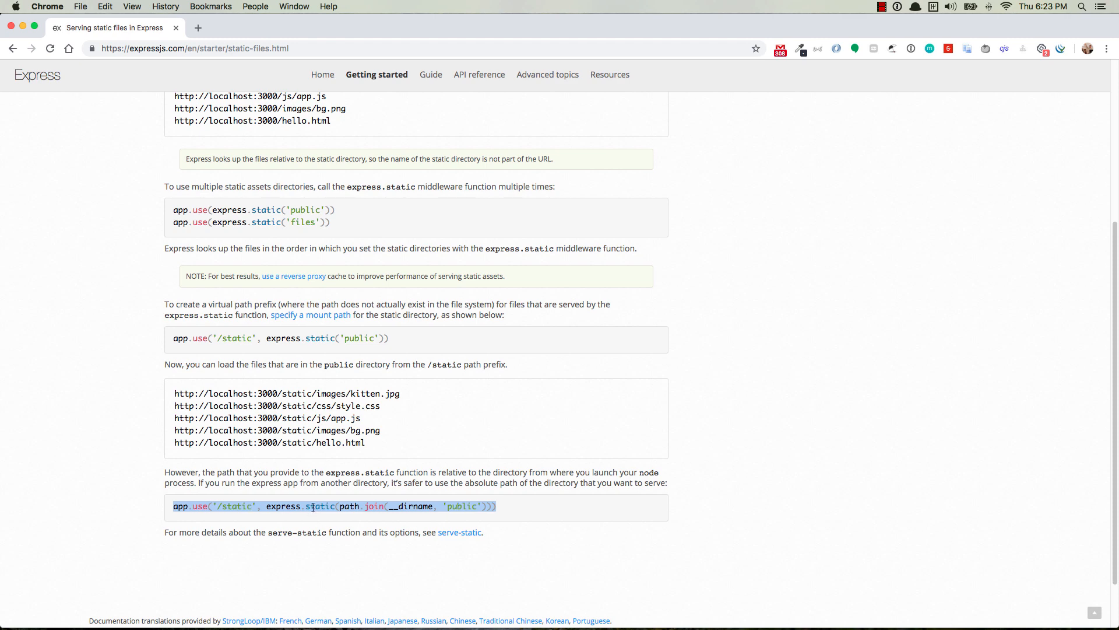
pyautogui.scroll(3)
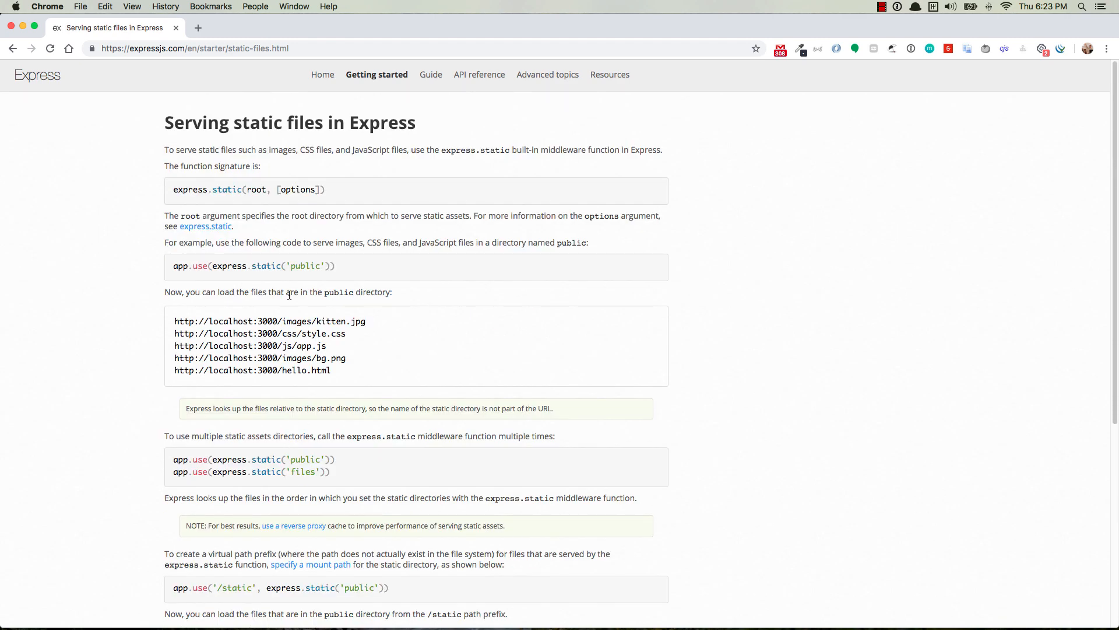
pyautogui.scroll(-3)
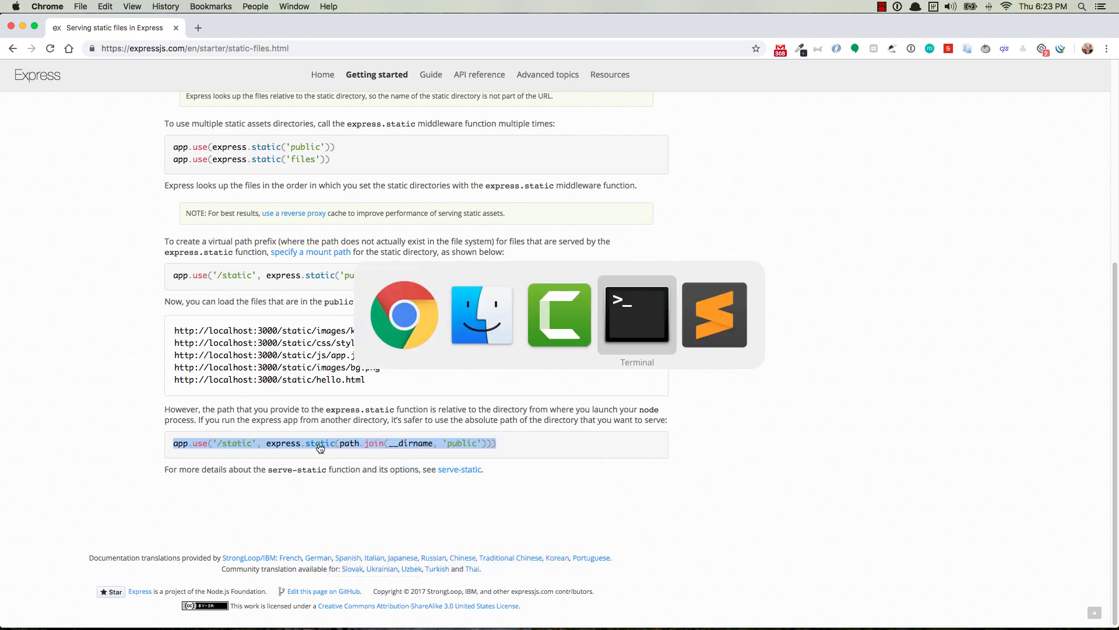
# - Add app.use(express.static(path.join(__dirname, 'public'))) below cookieParser in app.js, without the '/static' prefix
pyautogui.click(714, 314)
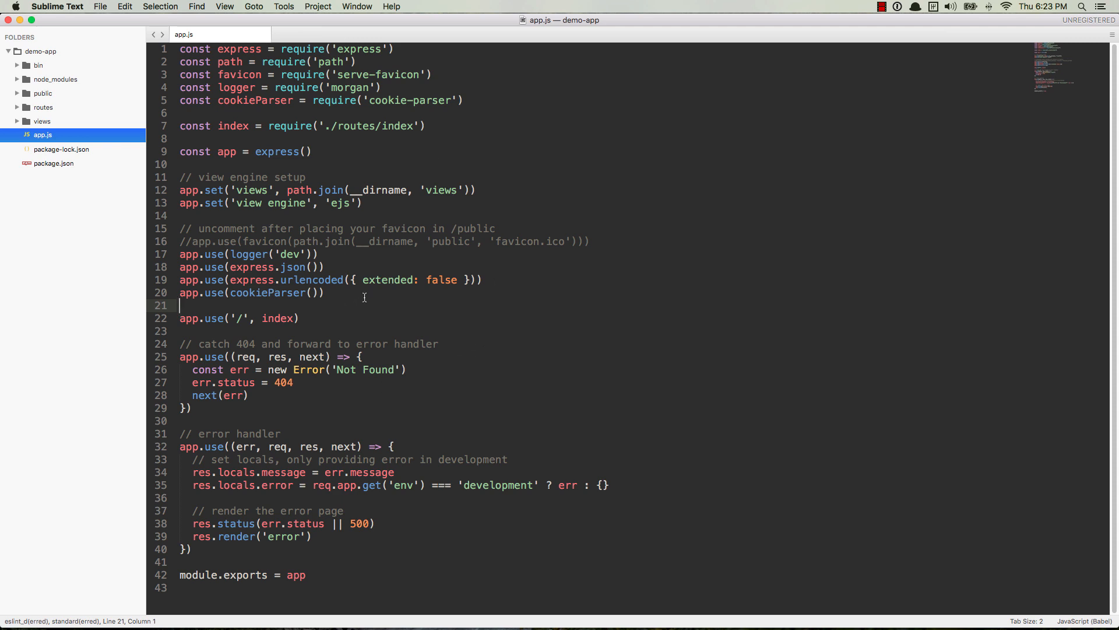
pyautogui.moveTo(283, 248)
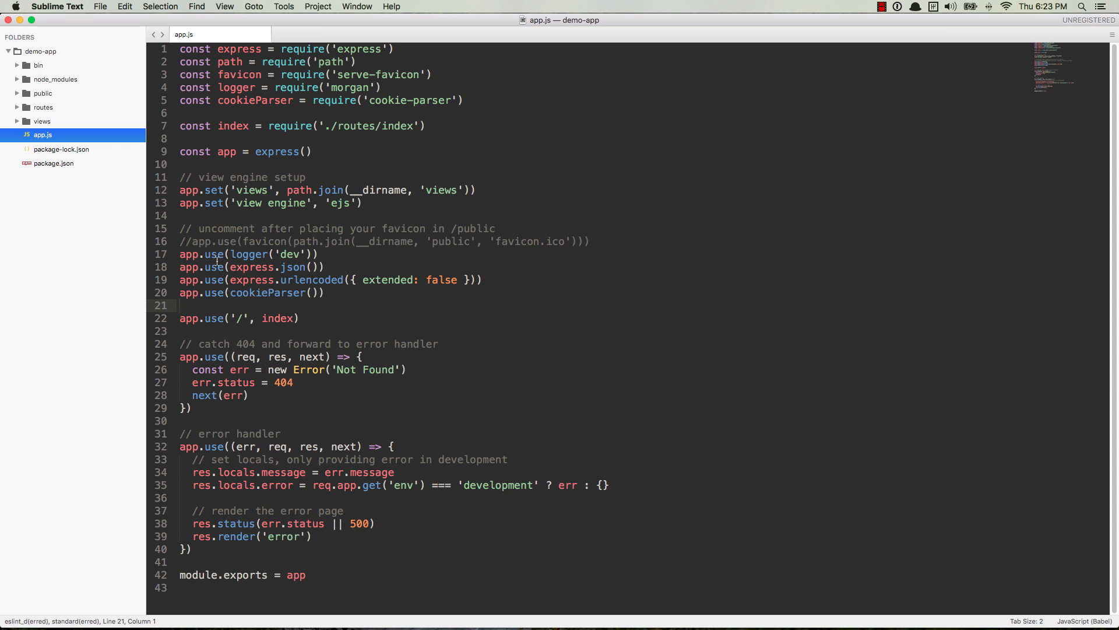
pyautogui.moveTo(180, 254); pyautogui.dragTo(323, 293)
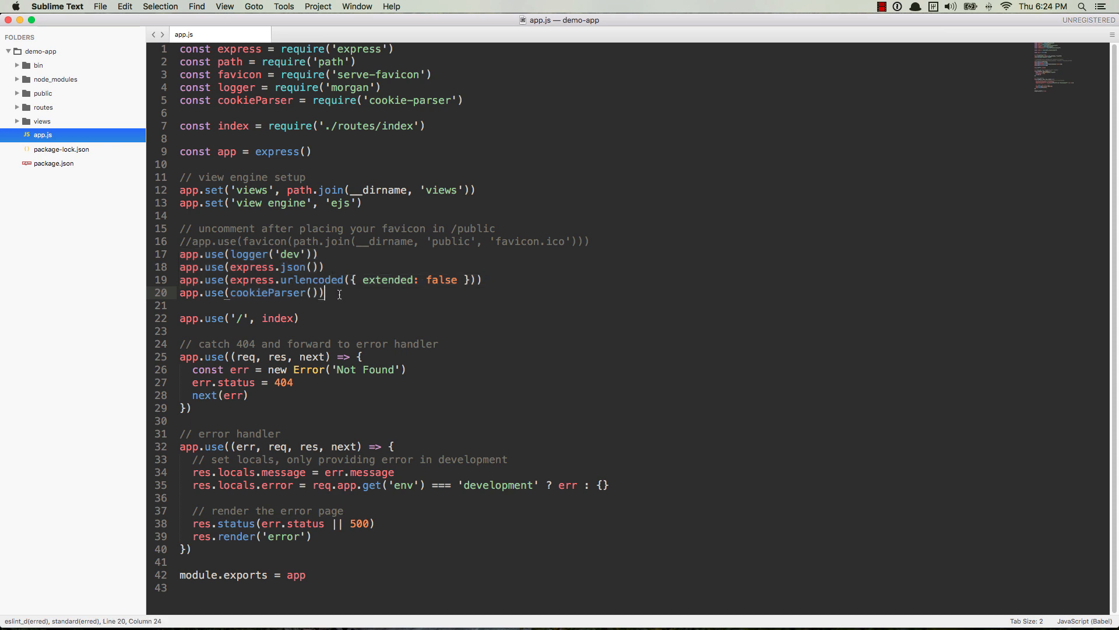
pyautogui.press('Return')
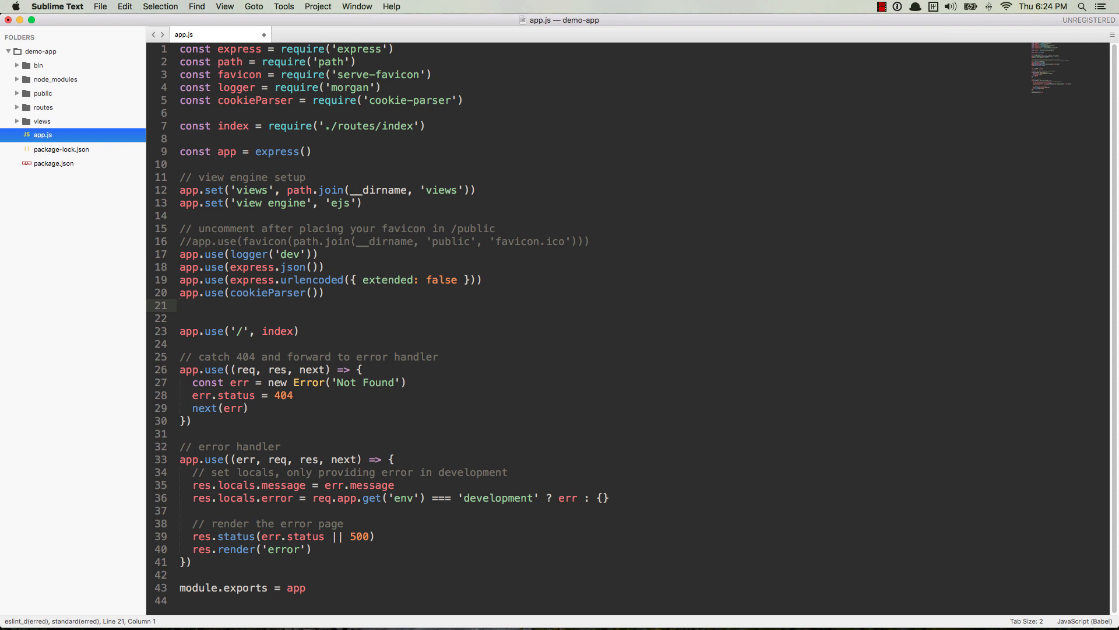
pyautogui.write("app.use('/static', express.static(path.join(__dirname, 'public')))")
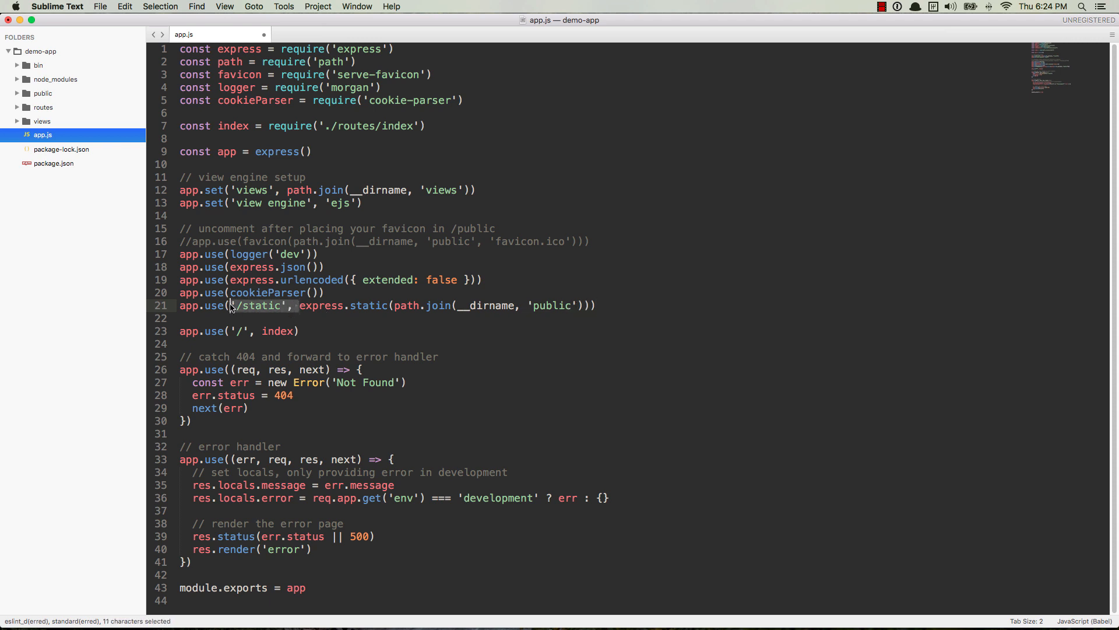
pyautogui.press('delete')
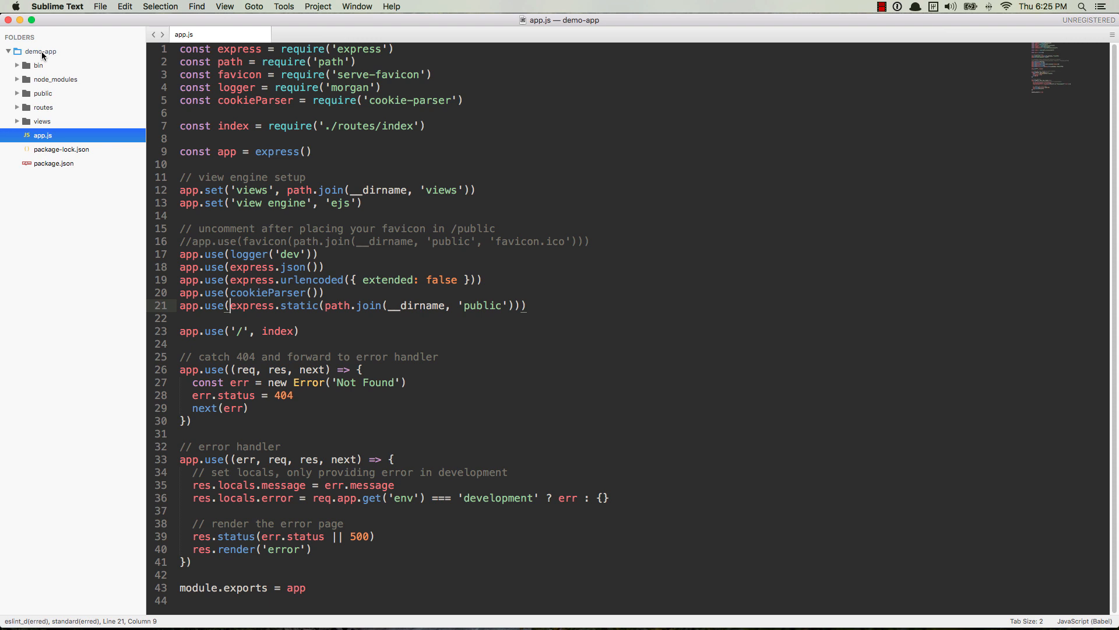
# - Expand the public folder to show images, javascripts and stylesheets, and highlight the app.use middleware lines
pyautogui.rightClick(39, 53)
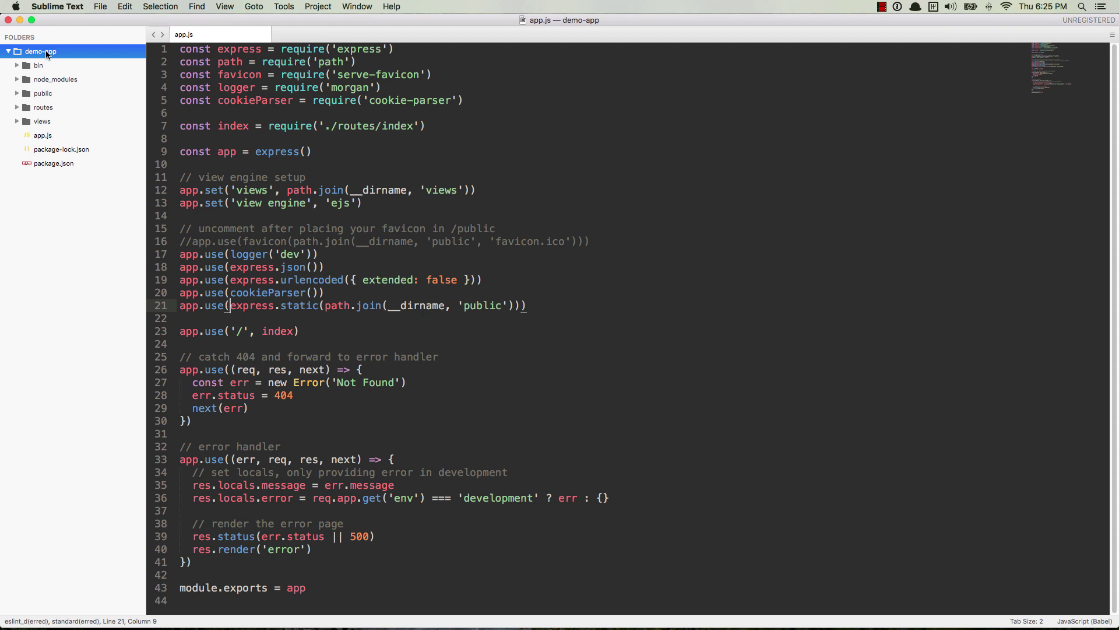
pyautogui.click(42, 94)
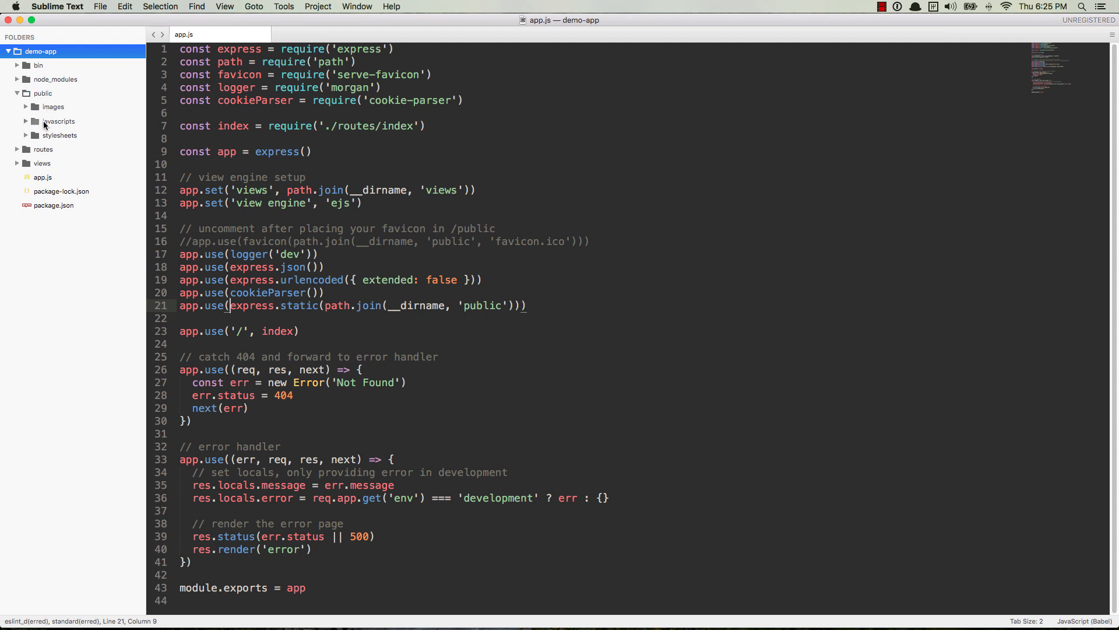
pyautogui.moveTo(55, 125)
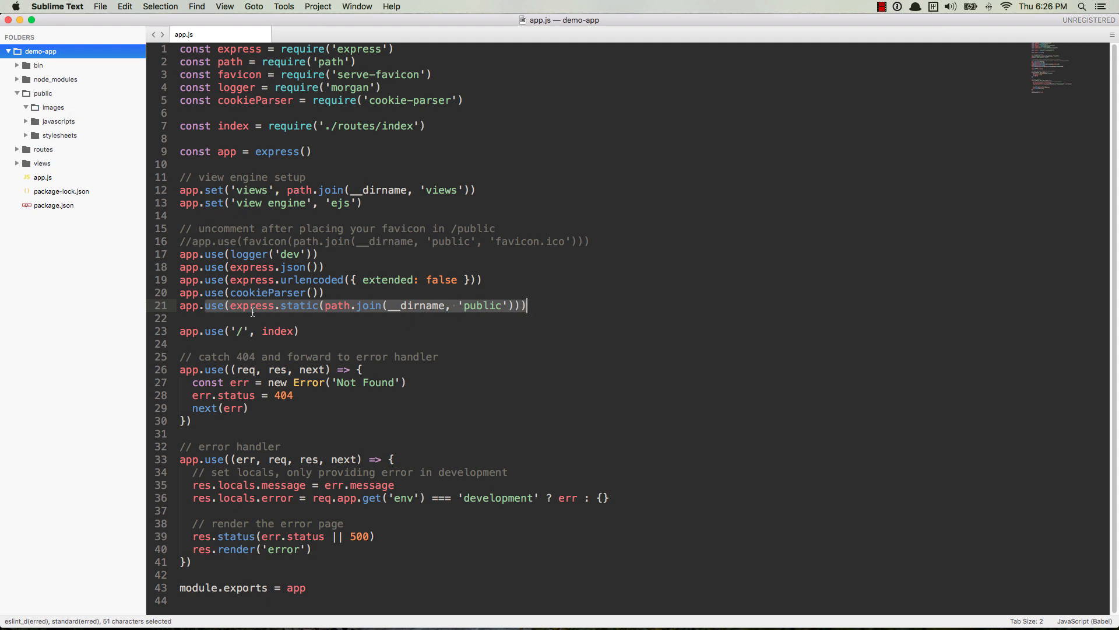
pyautogui.moveTo(336, 321)
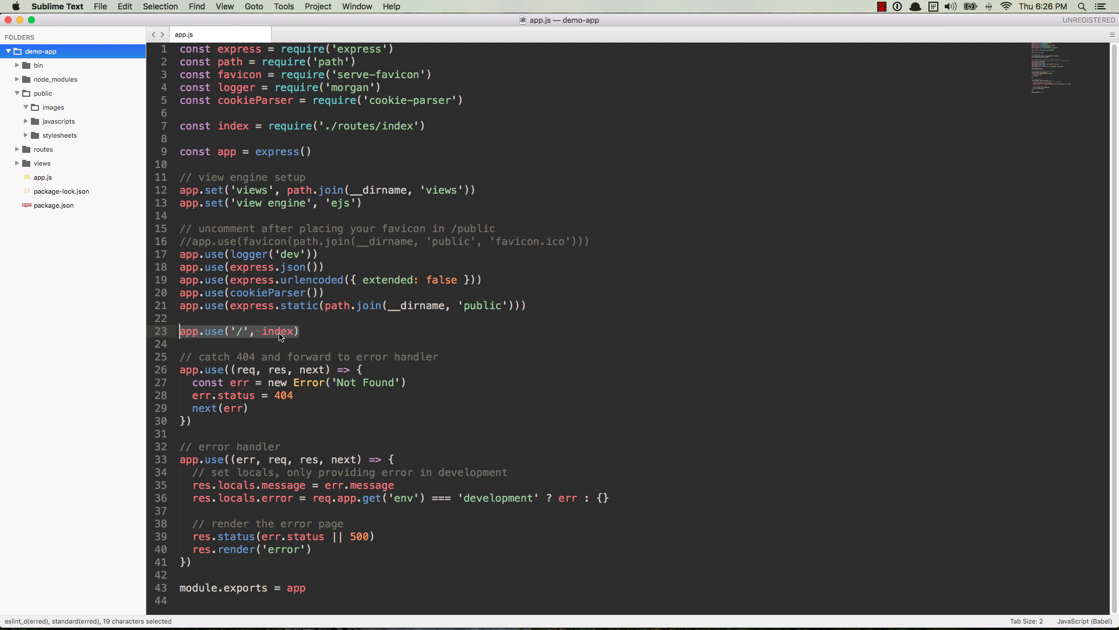
pyautogui.click(535, 305)
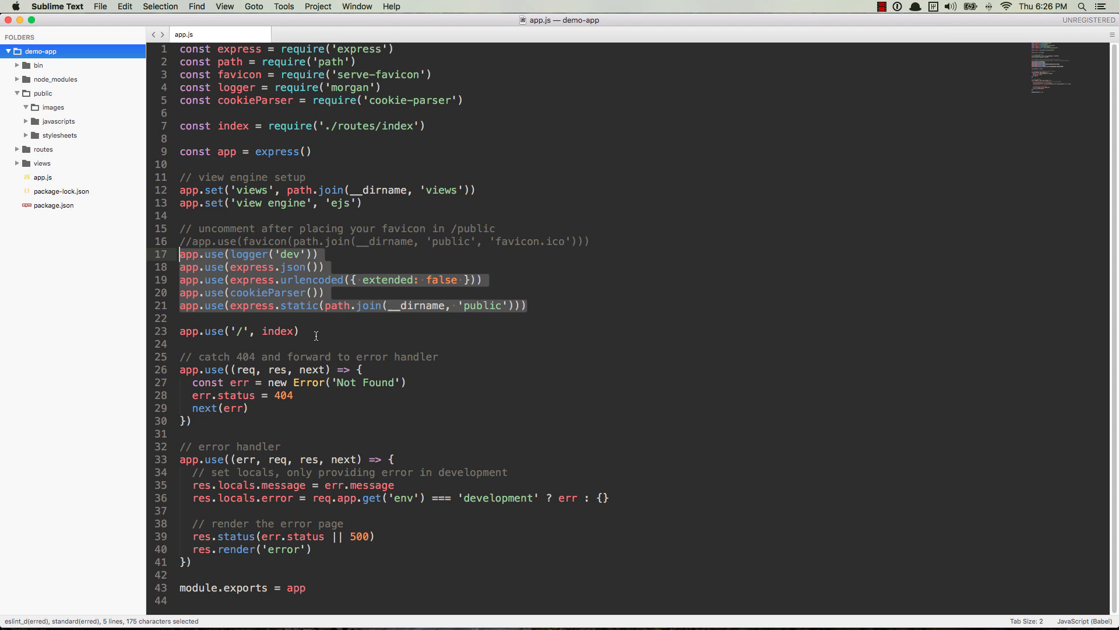
# - Copy bg-1.jpeg from the desktop into the project's public/images folder with cp
pyautogui.click(53, 107)
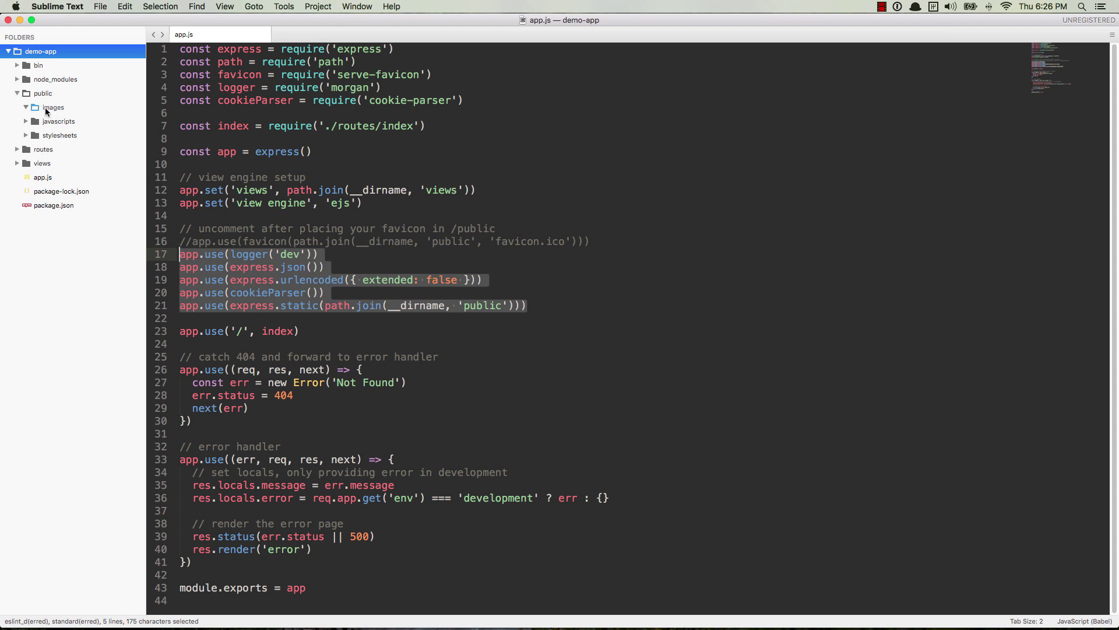
pyautogui.moveTo(33, 114)
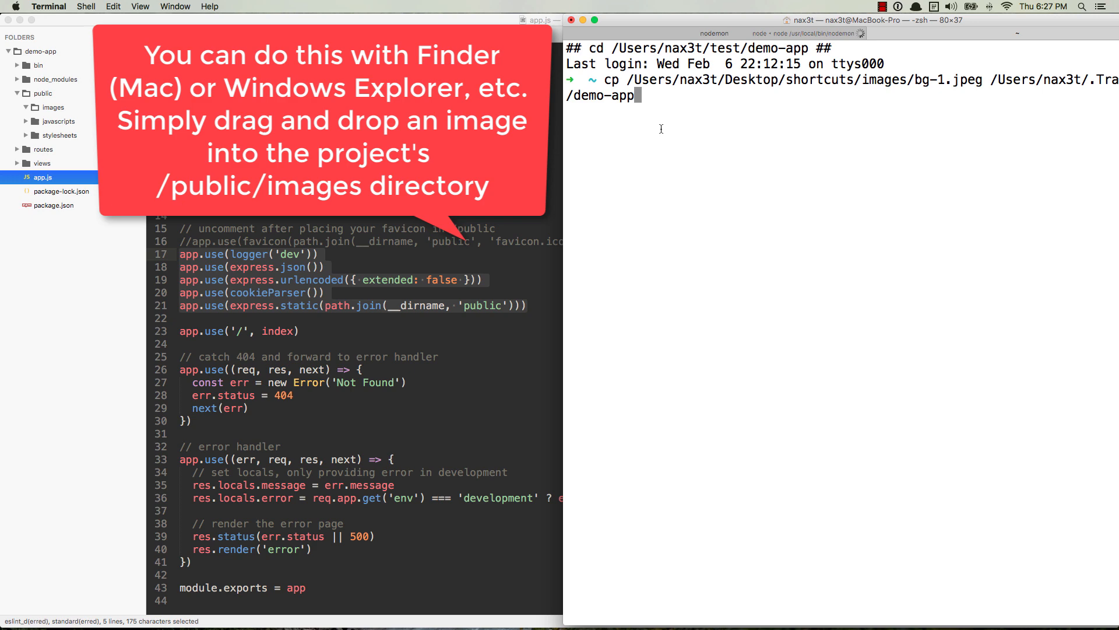
pyautogui.write('/public')
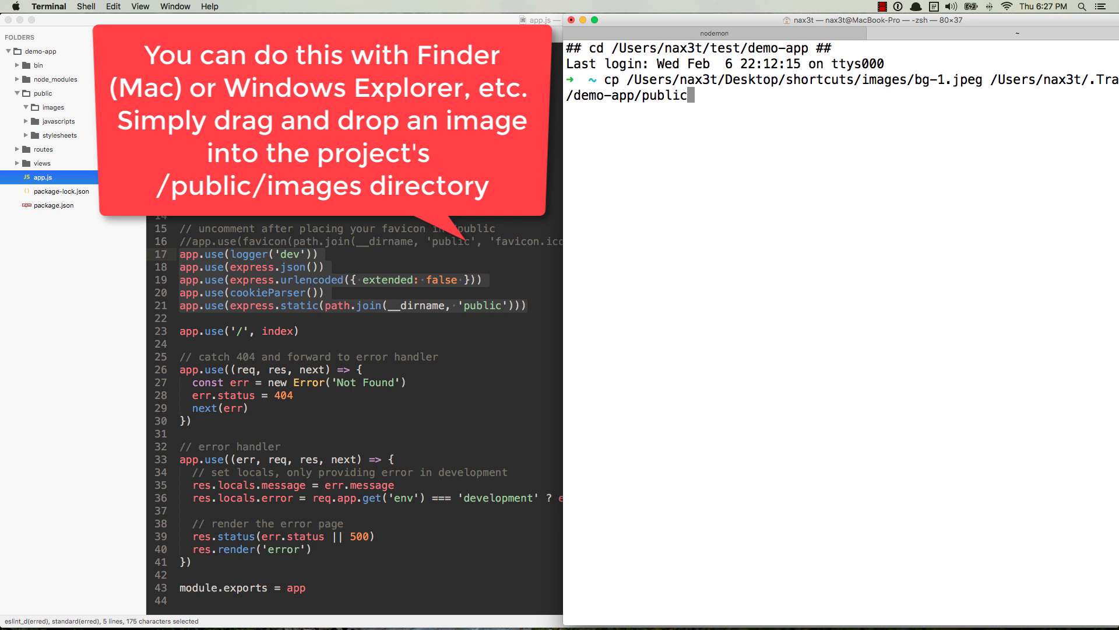
pyautogui.write('/images')
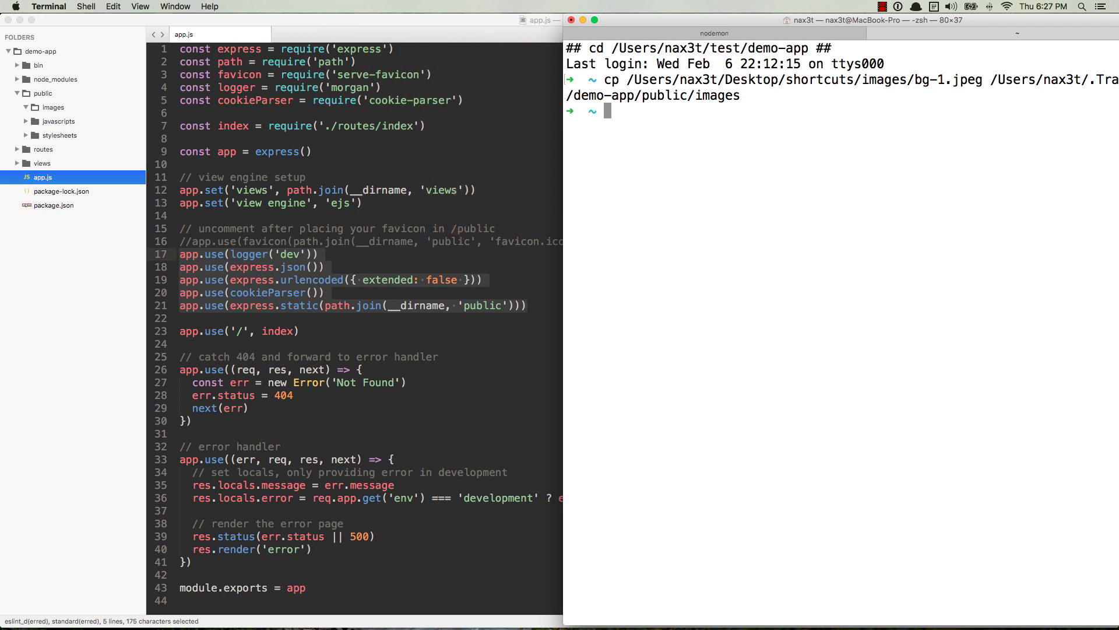
# - Preview bg-1.jpeg from public/images, then return to app.js
pyautogui.click(51, 107)
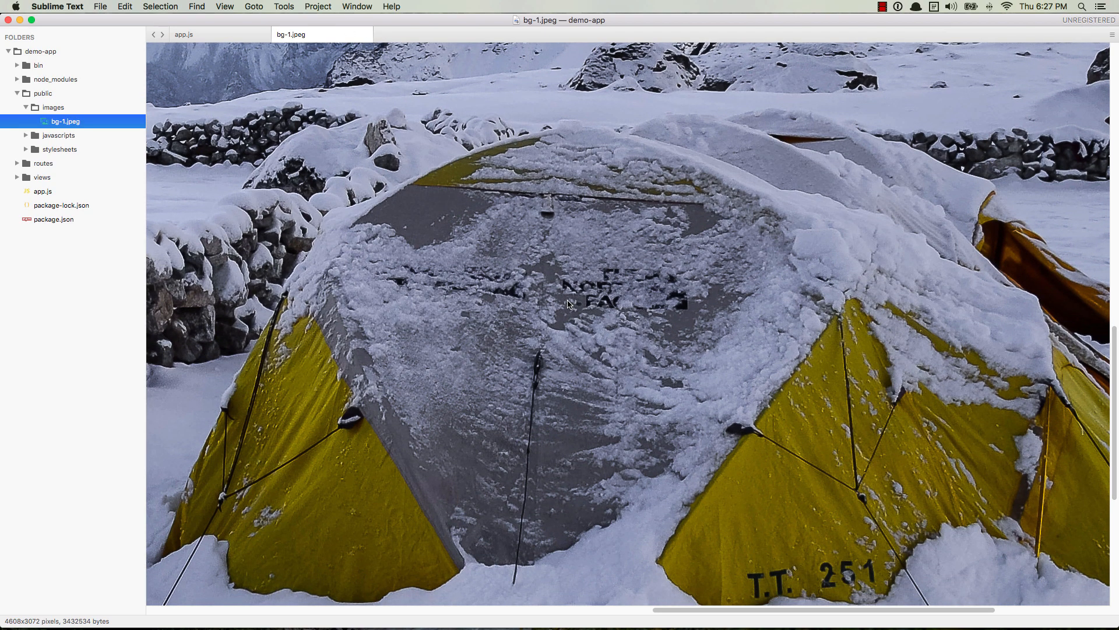
pyautogui.moveTo(472, 245)
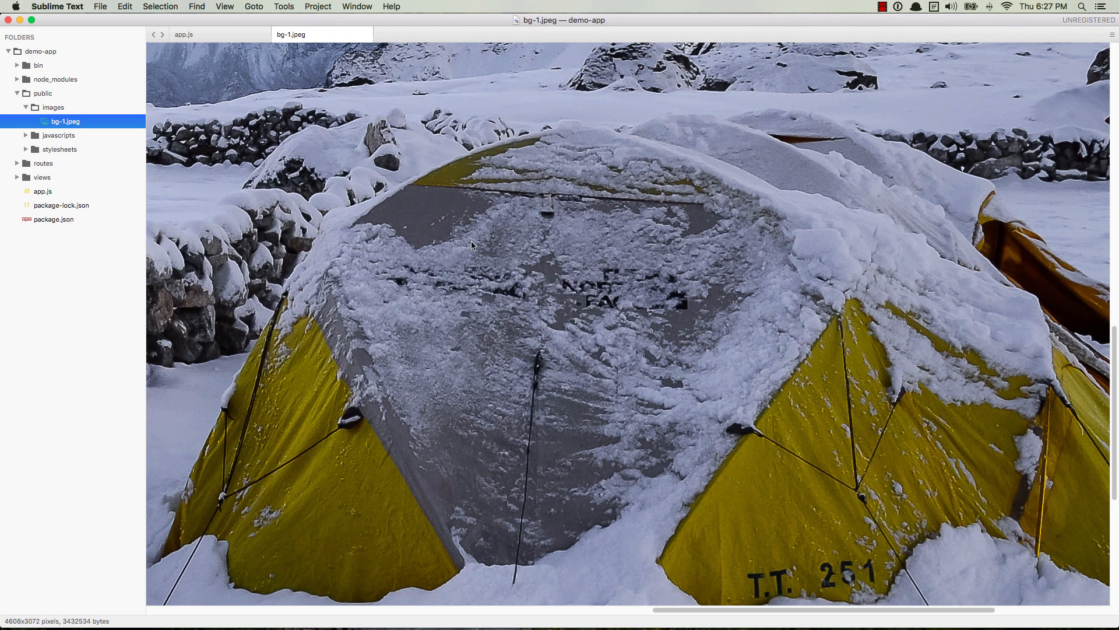
pyautogui.click(201, 34)
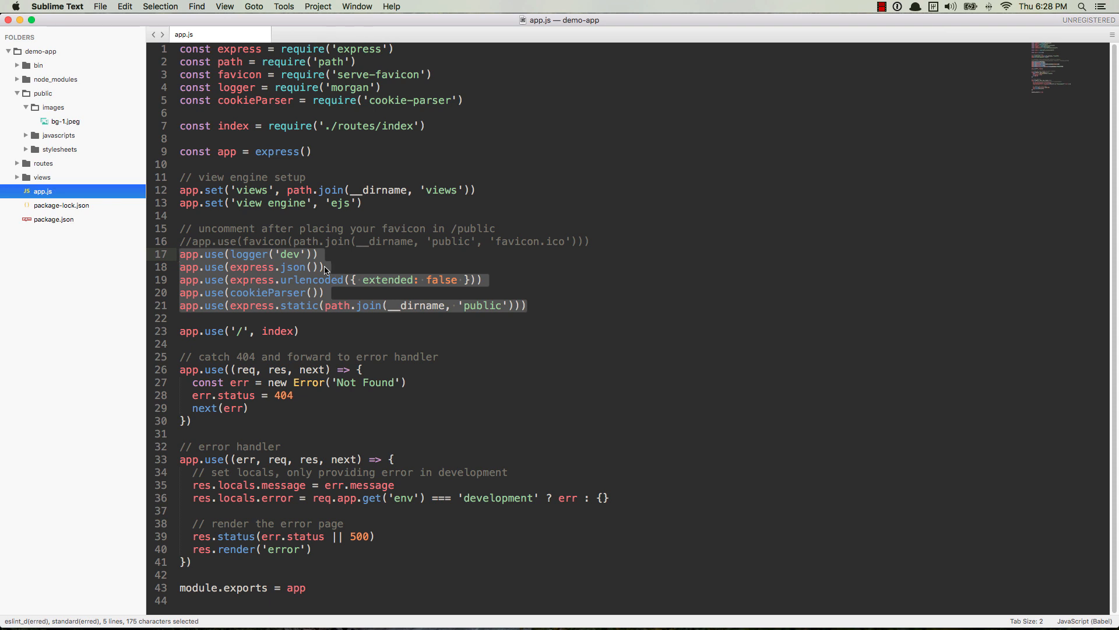
pyautogui.moveTo(277, 241)
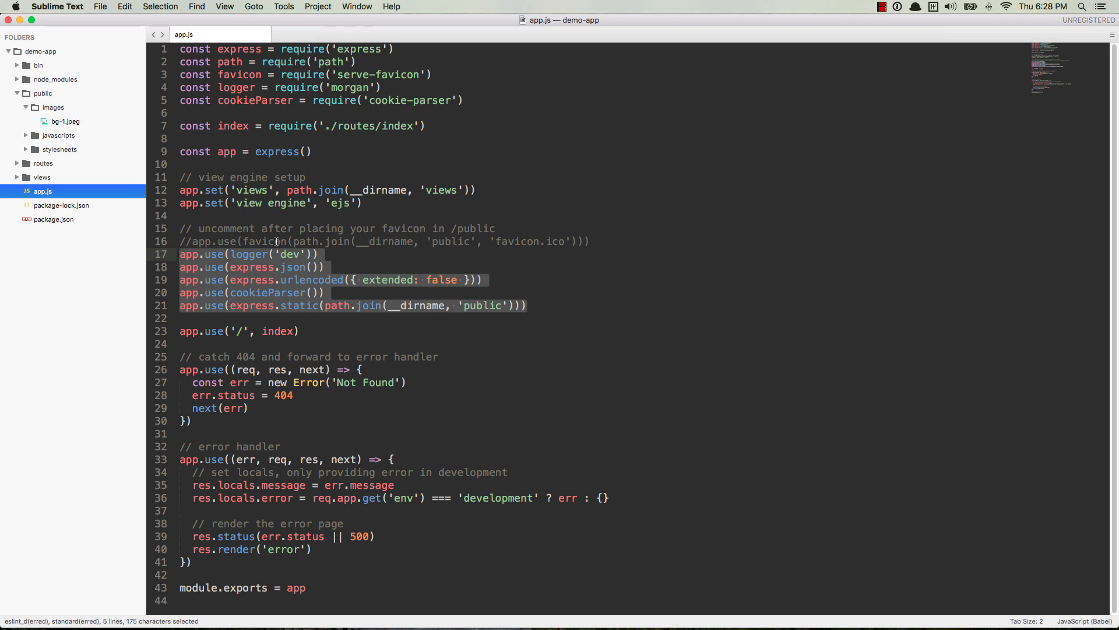
# - Add an img tag below the welcome paragraph in views/index.ejs with src starting at "/"
pyautogui.click(41, 177)
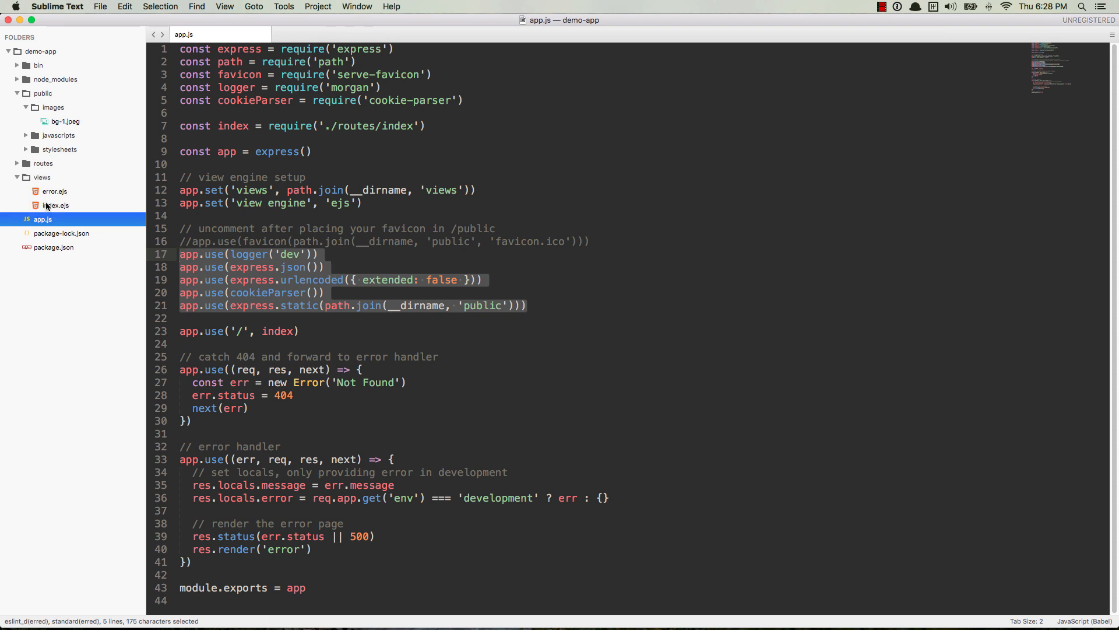
pyautogui.doubleClick(52, 204)
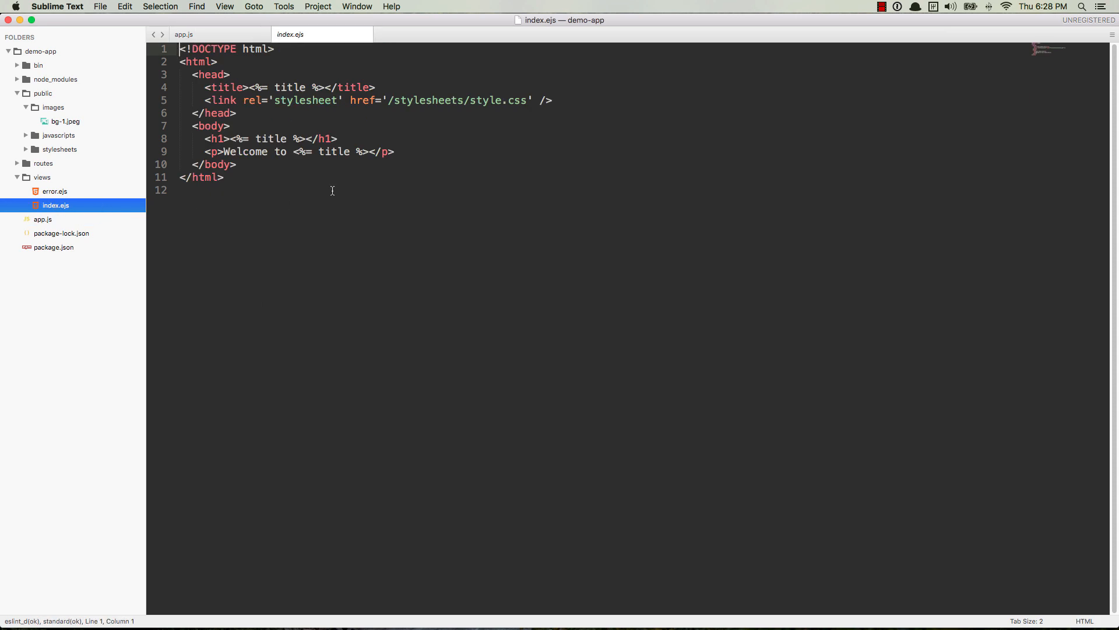
pyautogui.click(401, 153)
pyautogui.write('<img src="" alt="">')
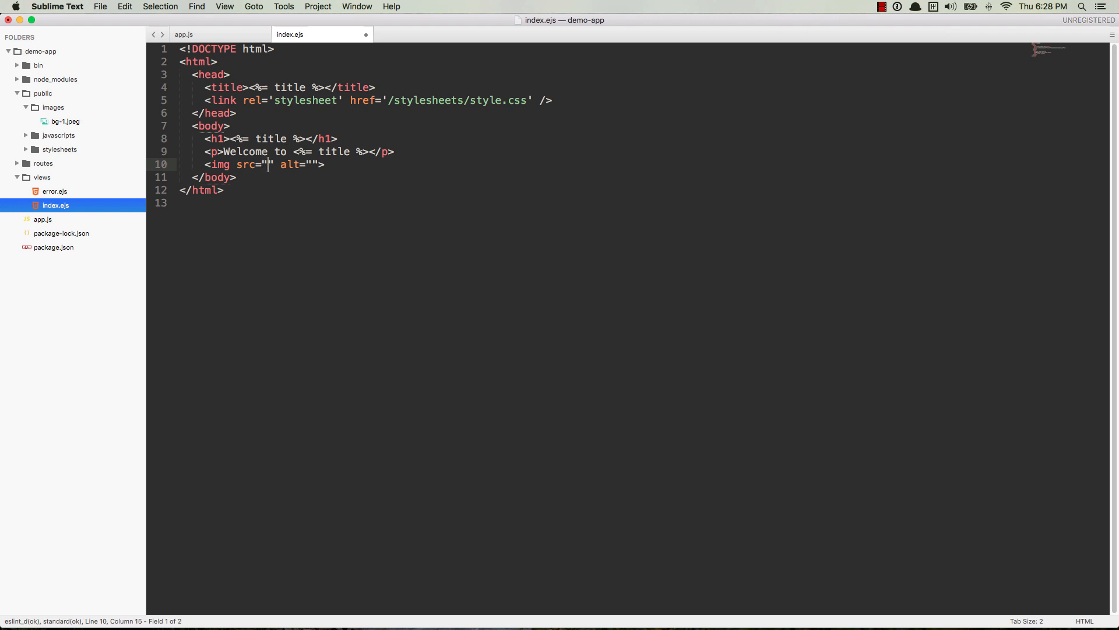
pyautogui.moveTo(25, 119)
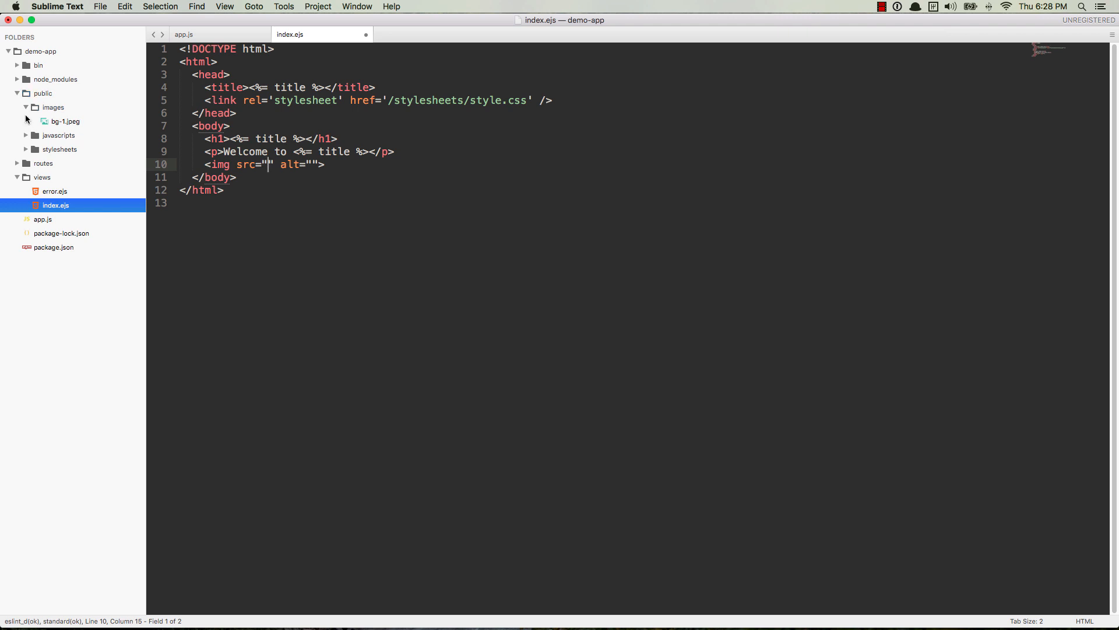
pyautogui.write('/')
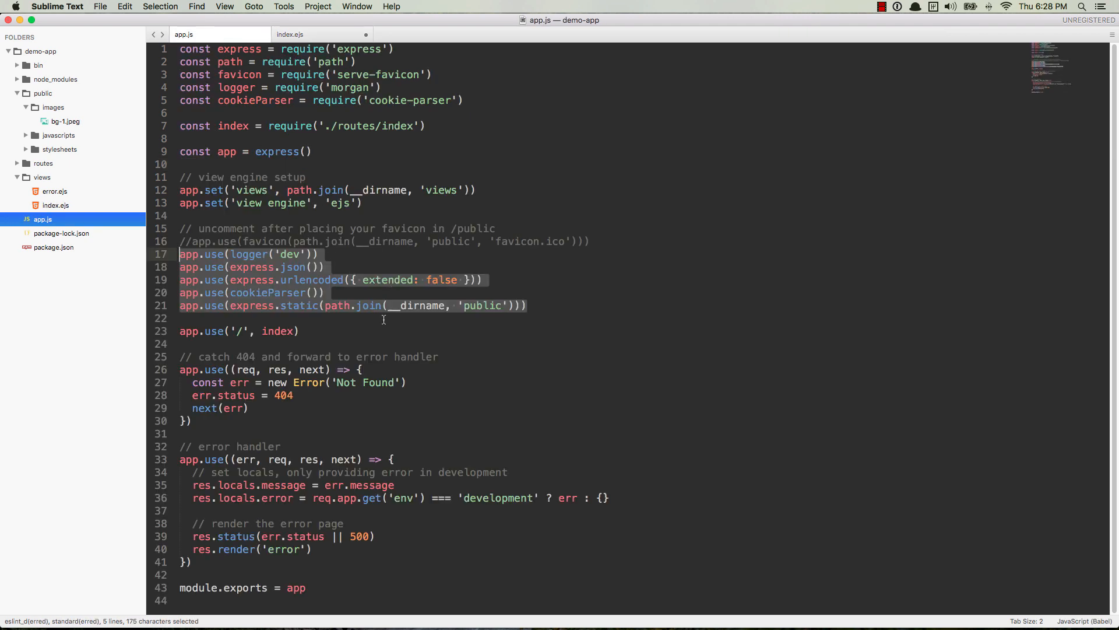
# - Compare against the stylesheet link's /stylesheets path to work out the image URL
pyautogui.doubleClick(481, 305)
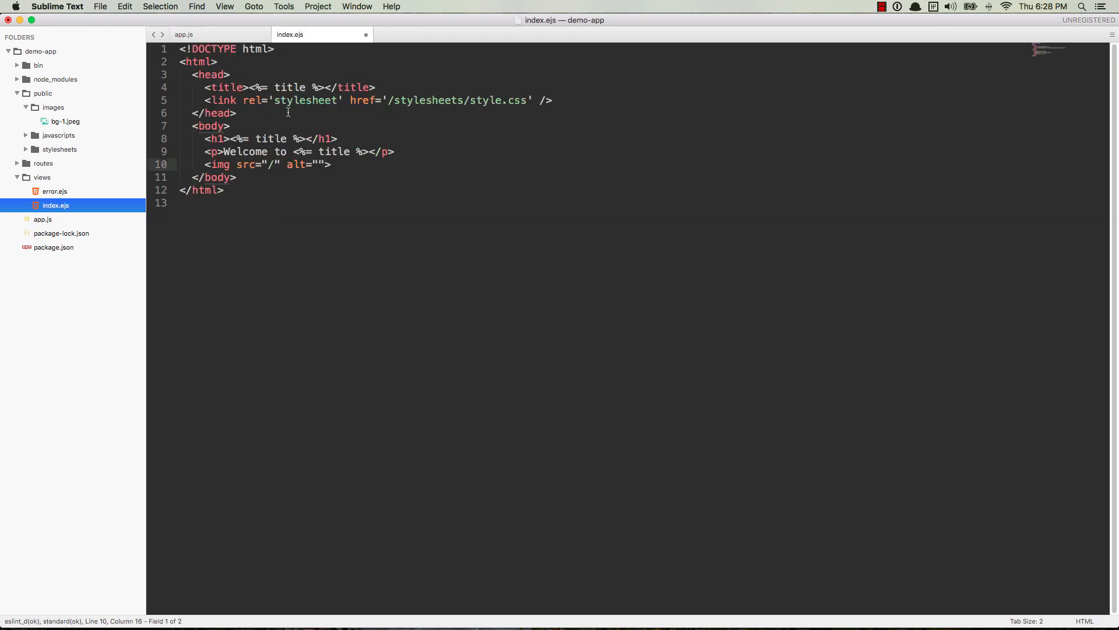
pyautogui.moveTo(240, 100); pyautogui.dragTo(468, 100)
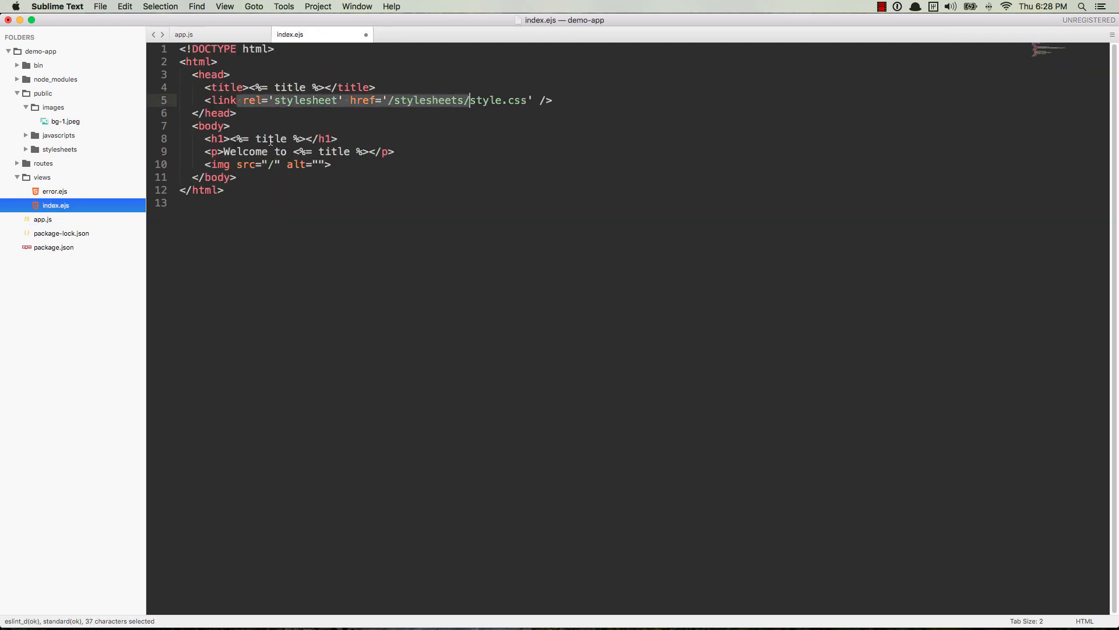
pyautogui.write('script')
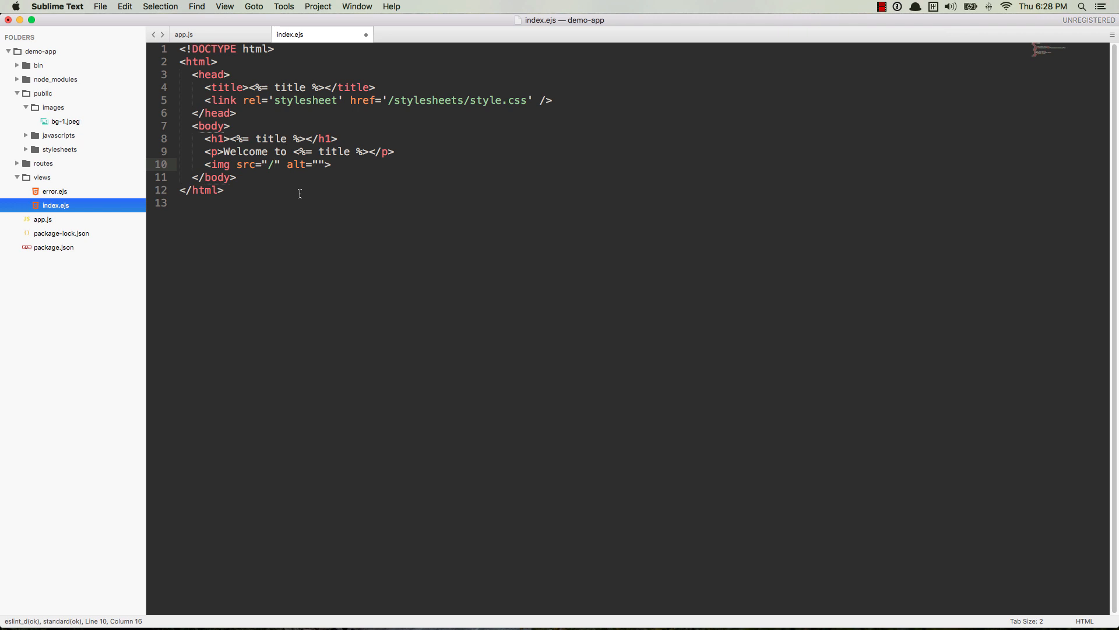
pyautogui.moveTo(71, 126)
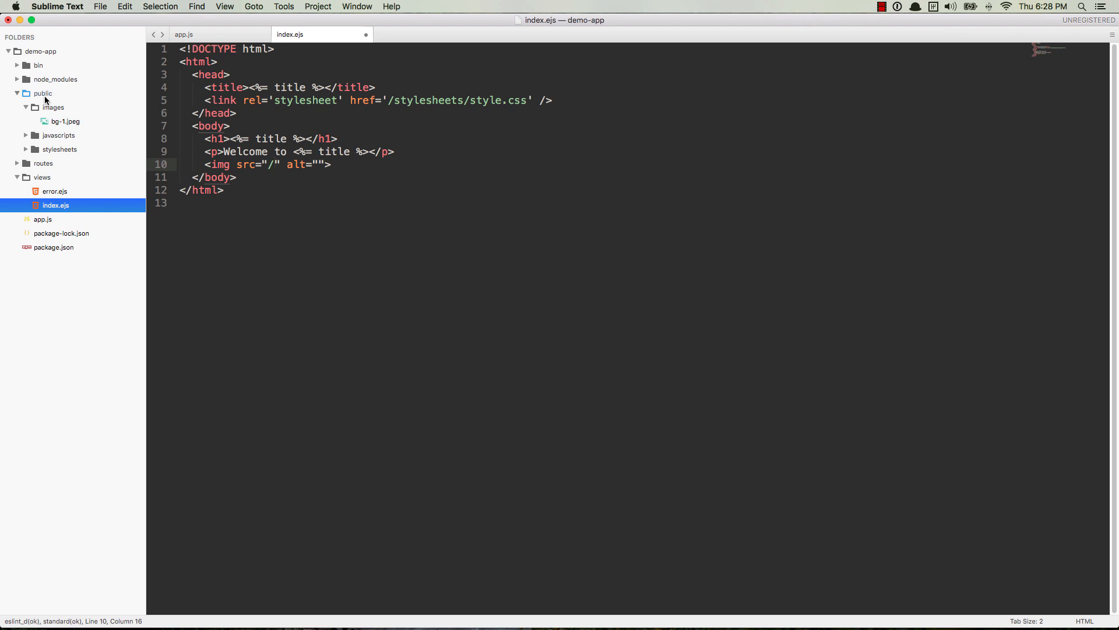
pyautogui.doubleClick(223, 100)
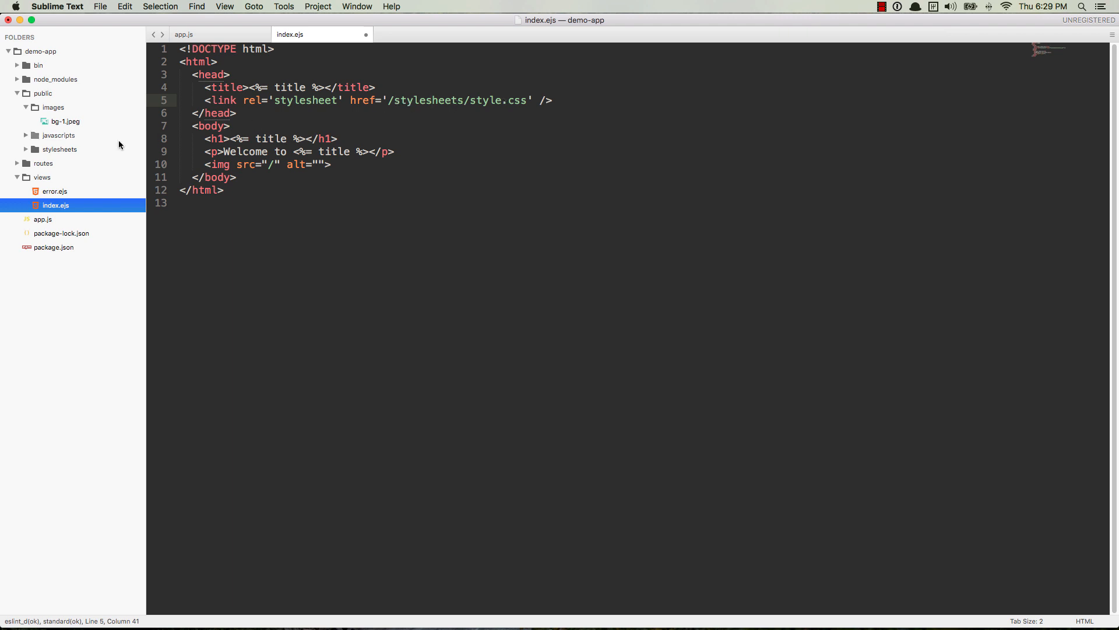
pyautogui.moveTo(43, 135)
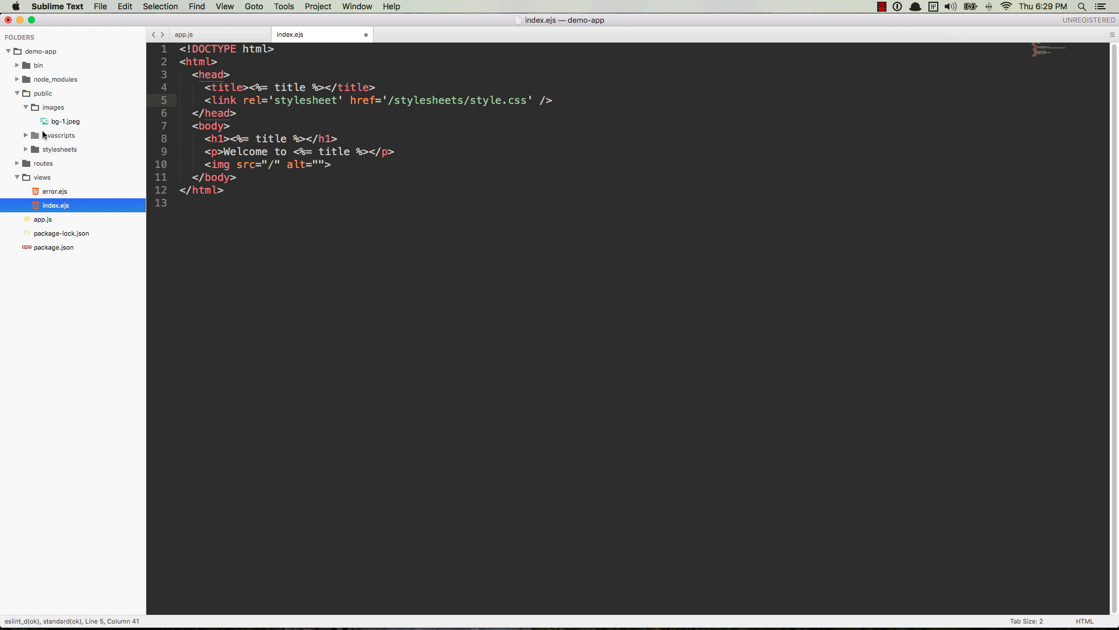
# - Complete the img src as /images/bg-1.jpeg and save index.ejs
pyautogui.click(57, 149)
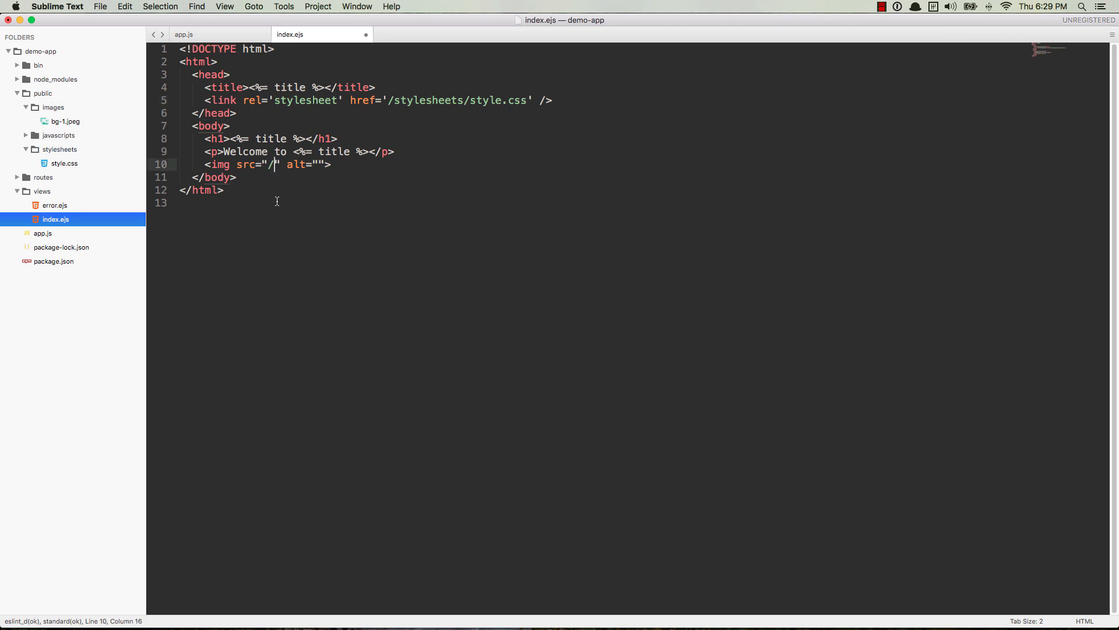
pyautogui.write('images')
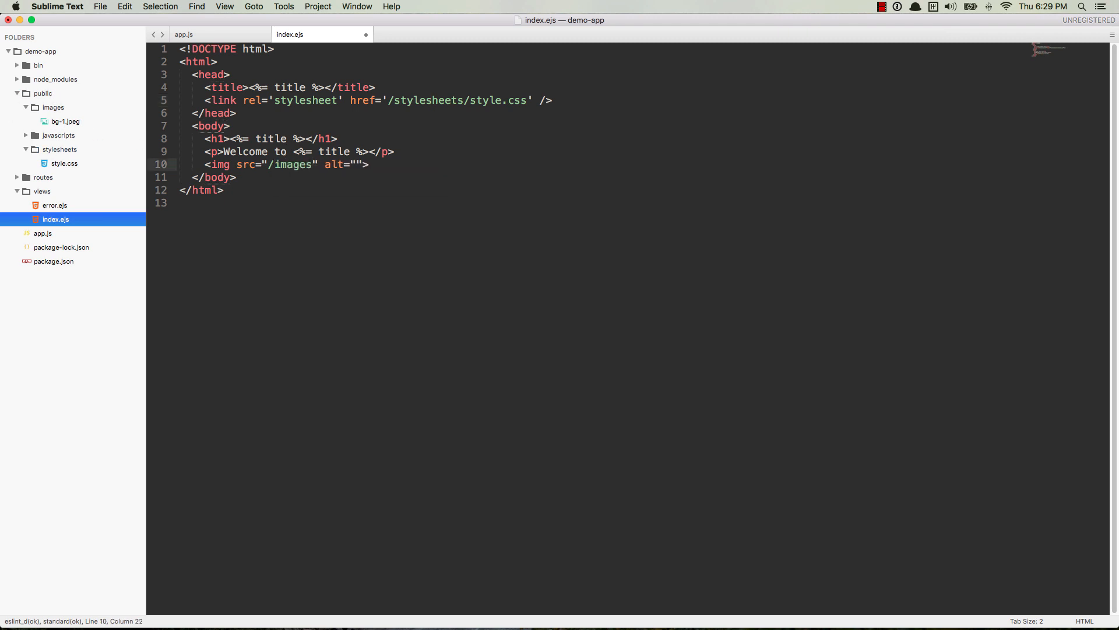
pyautogui.write('/')
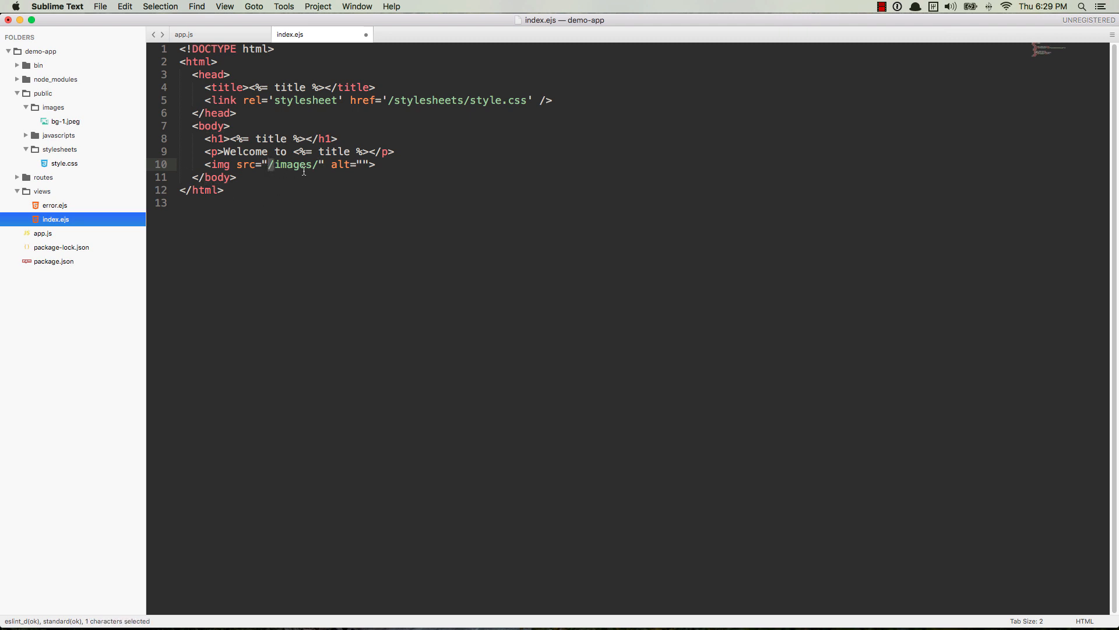
pyautogui.doubleClick(293, 165)
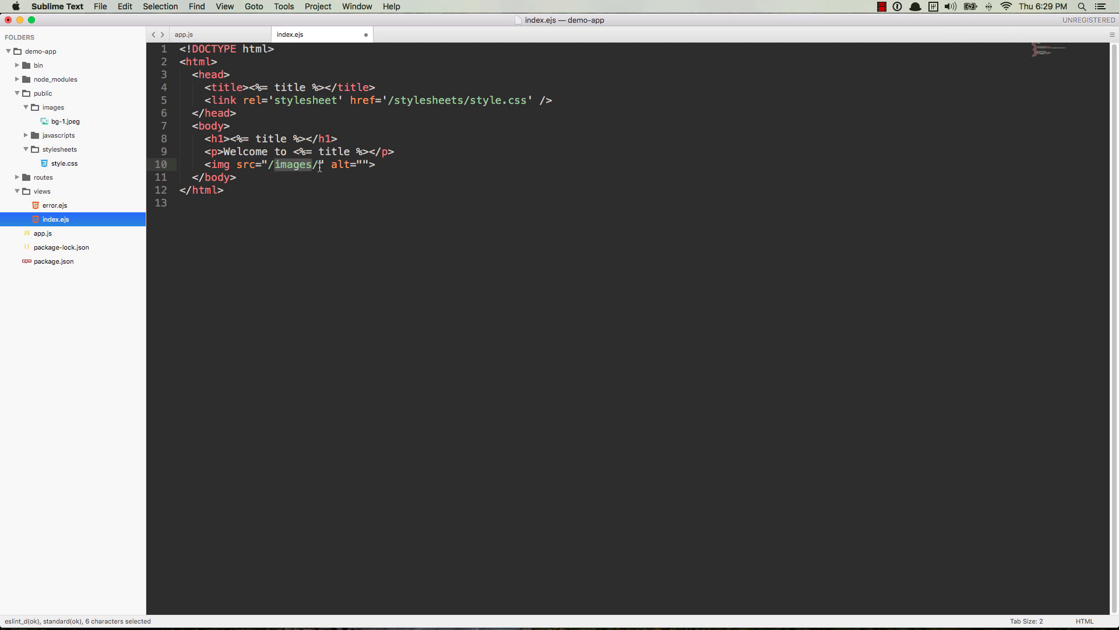
pyautogui.write('bg-1')
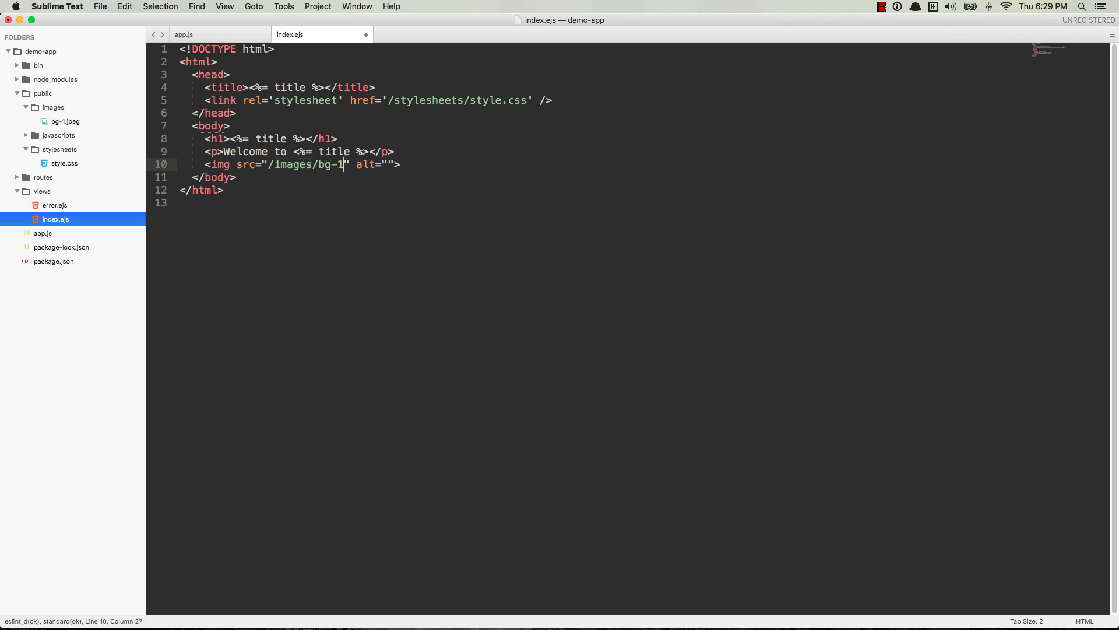
pyautogui.write('.jpeg')
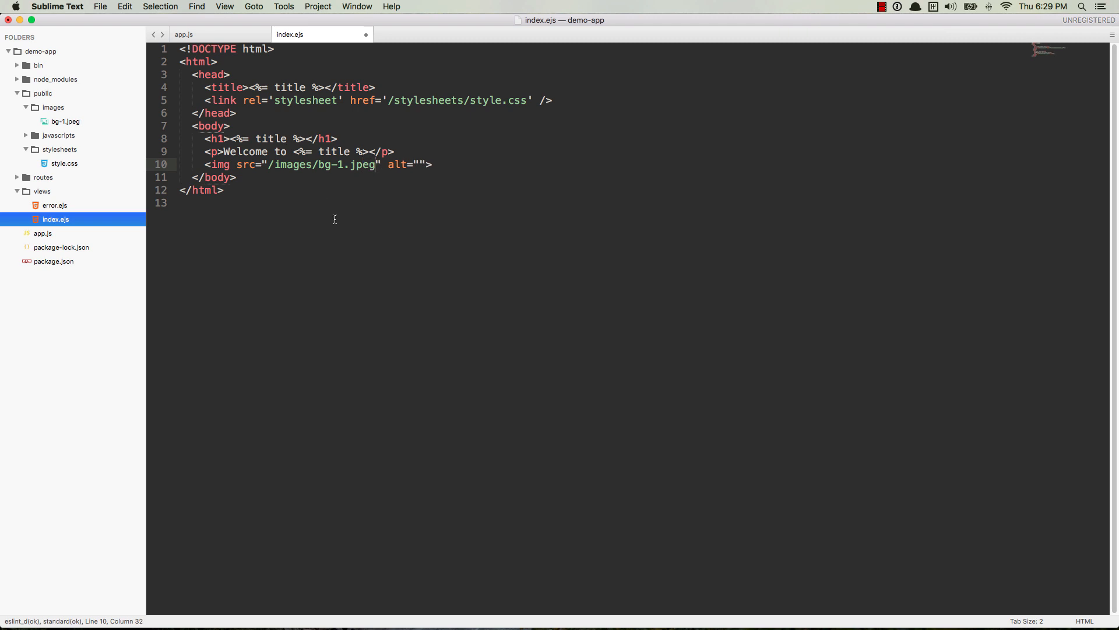
pyautogui.press('cmd+s')
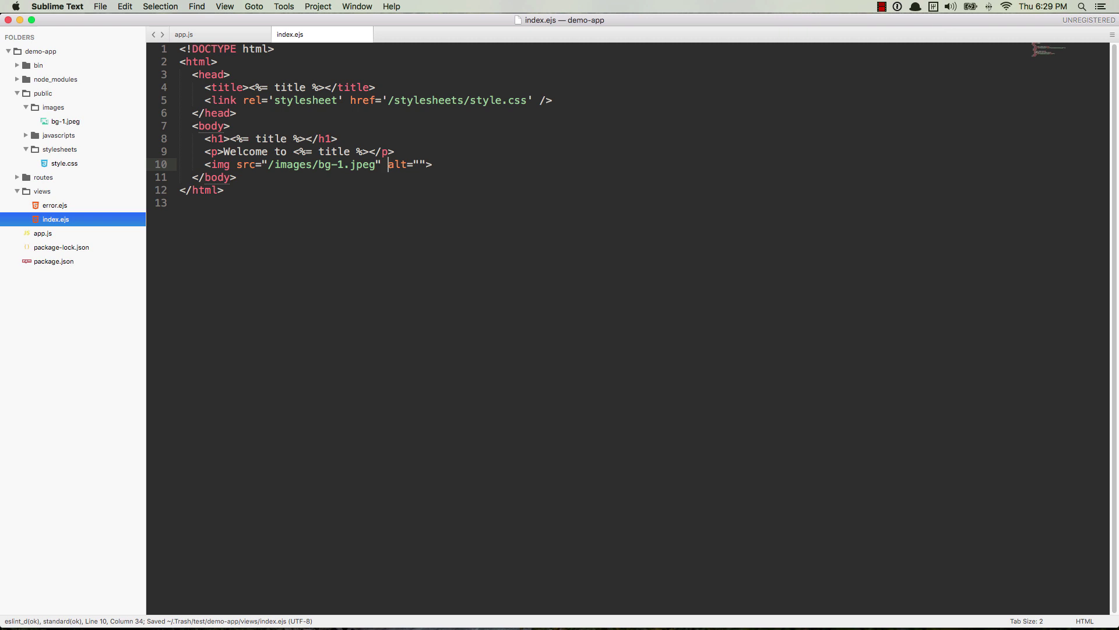
# - Give the img width="300" and save, letting nodemon restart
pyautogui.write('width="')
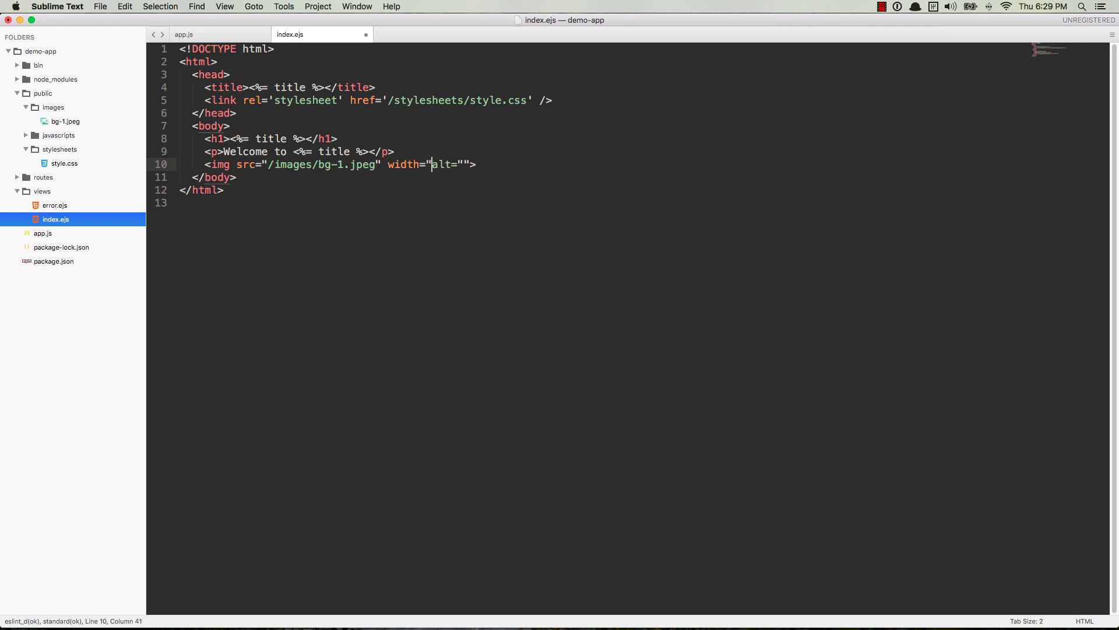
pyautogui.write('300')
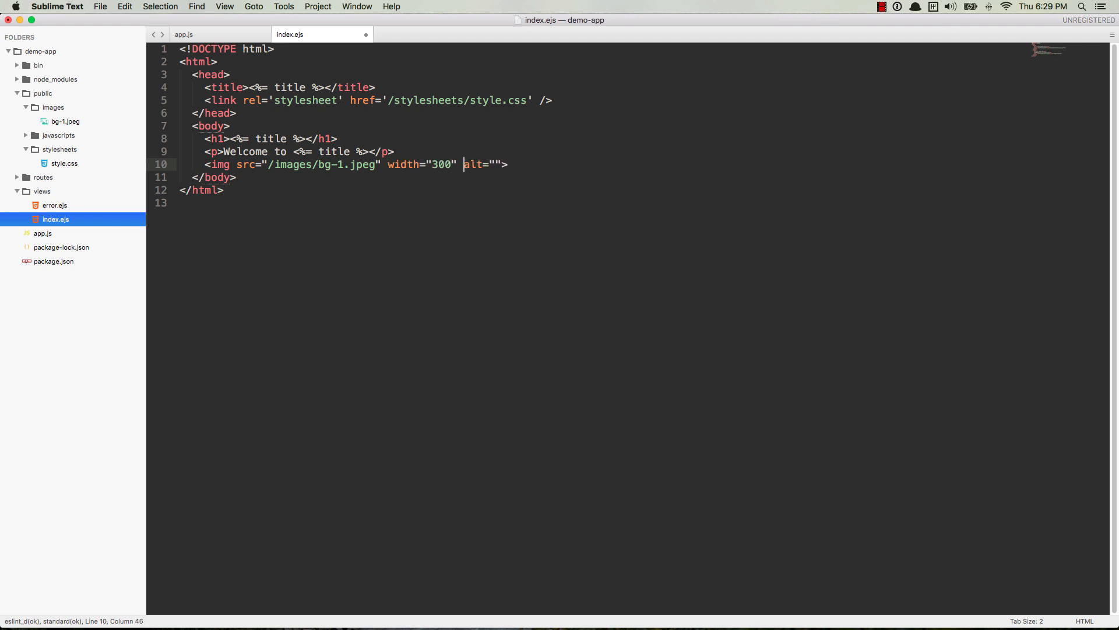
pyautogui.press('cmd+s')
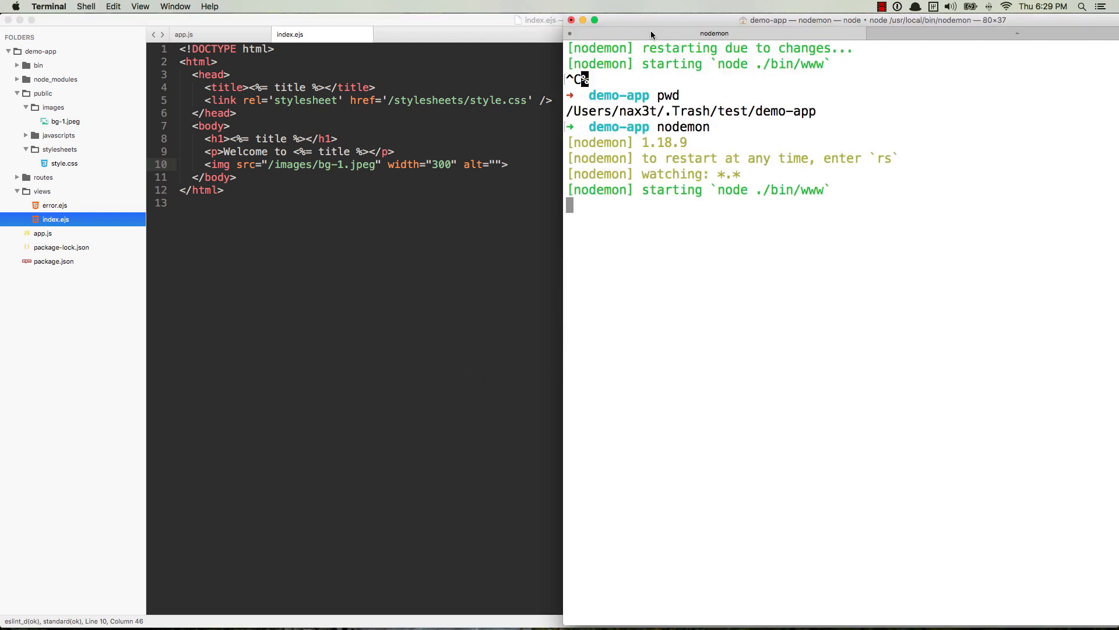
# - Switch to Chrome and view localhost:3000 with the tent photo rendered below the welcome text
pyautogui.press('cmd+tab')
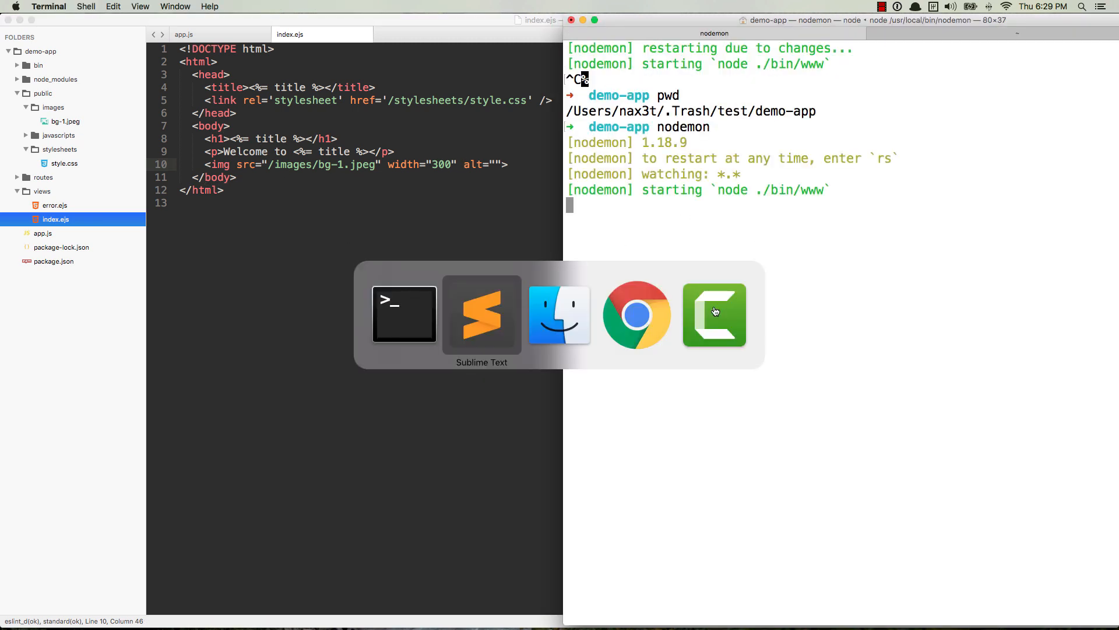
pyautogui.click(637, 315)
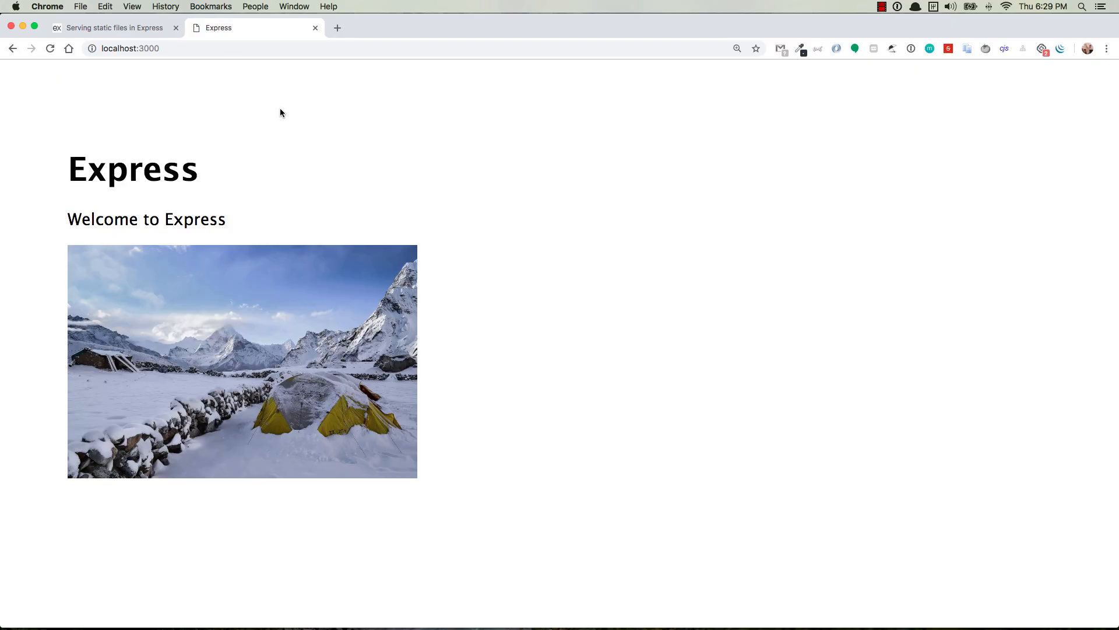
pyautogui.moveTo(304, 379)
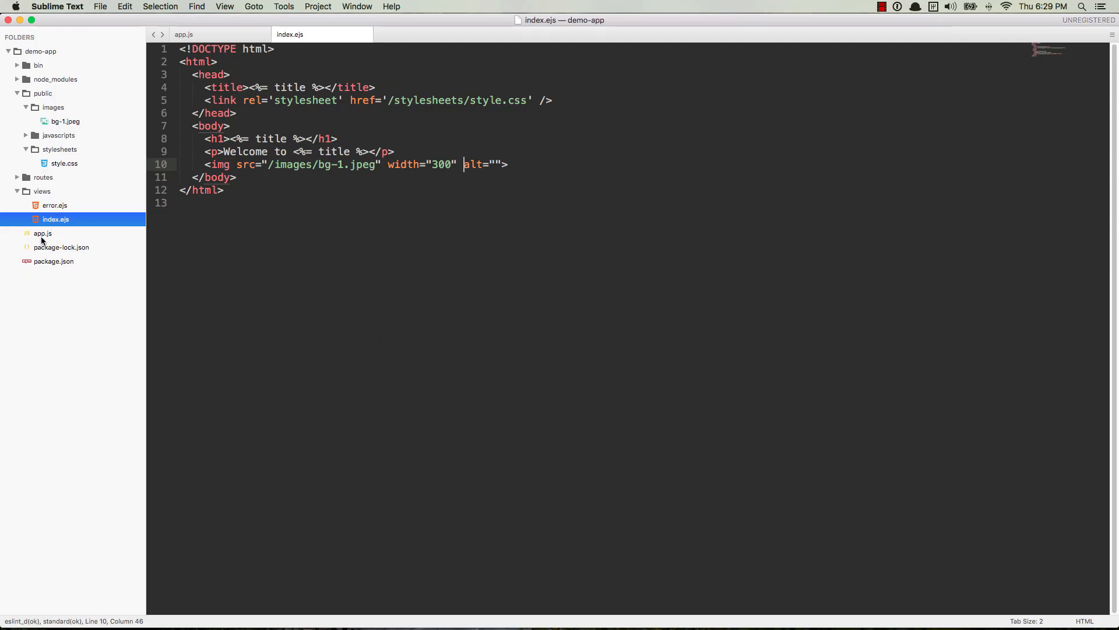
# - Reopen app.js to review the express.static line serving the public folder
pyautogui.click(42, 233)
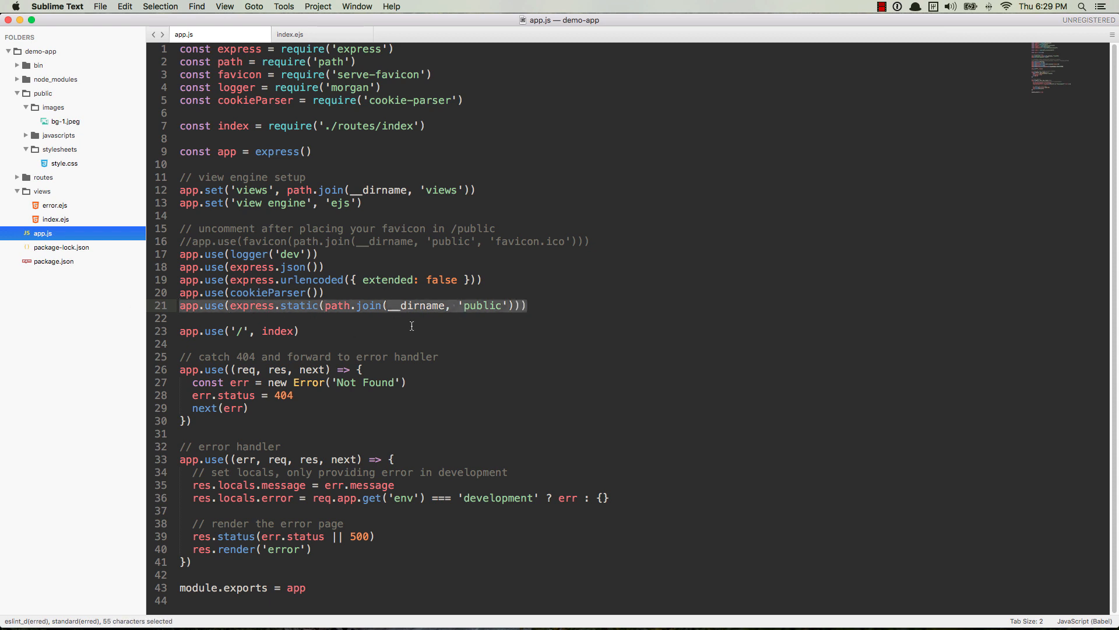
pyautogui.moveTo(401, 280)
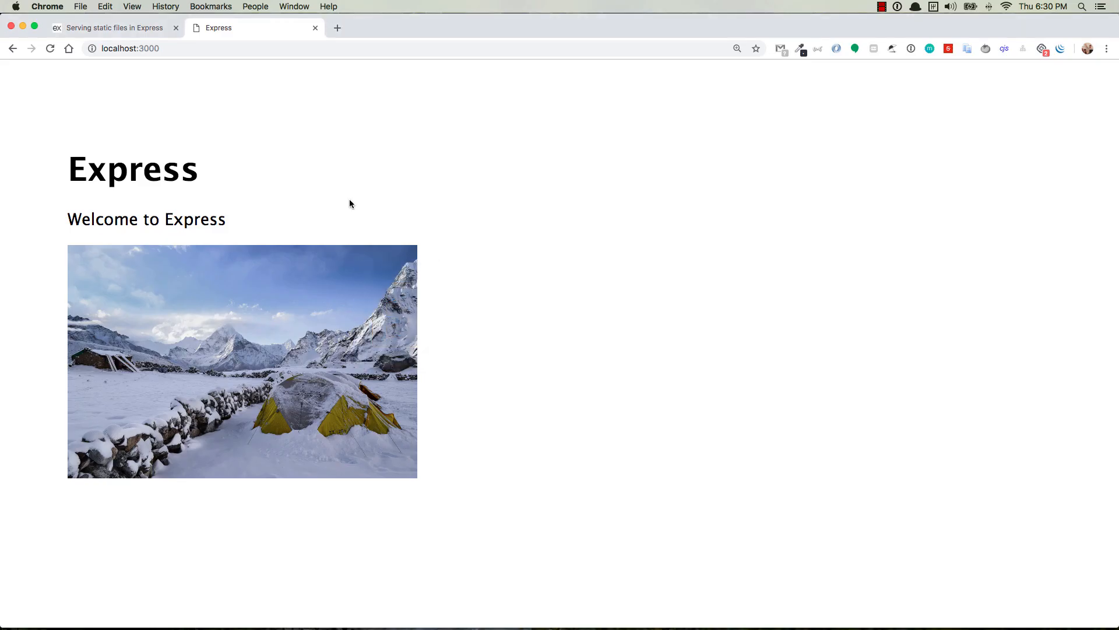
# - Review the Express Static files guide down to the virtual path prefix /static examples, then return to the editor
pyautogui.click(114, 27)
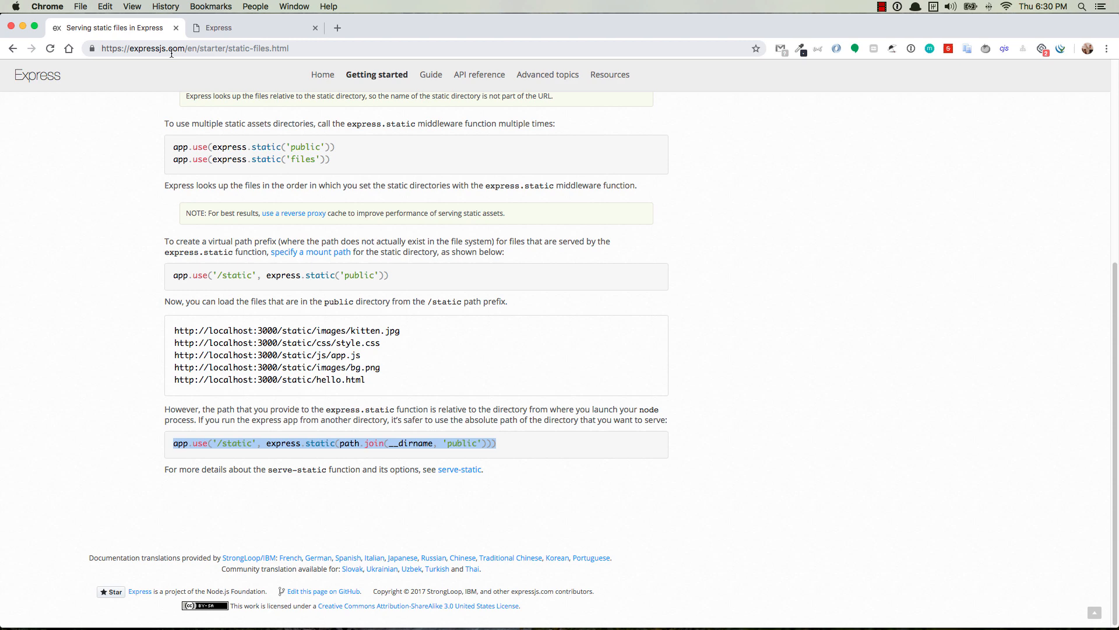
pyautogui.click(376, 75)
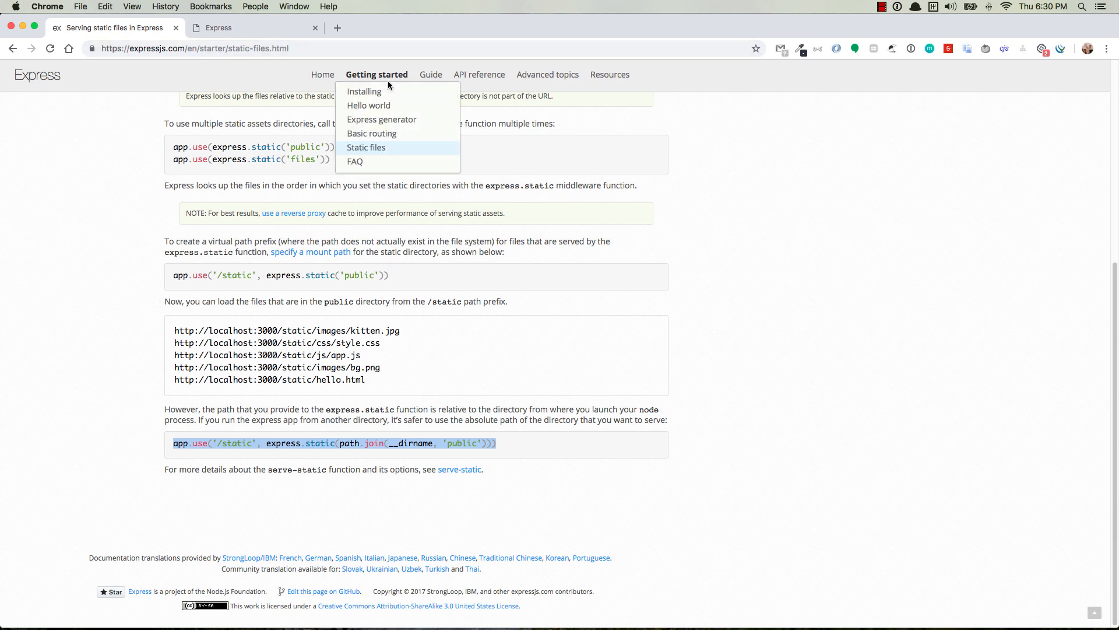
pyautogui.click(366, 147)
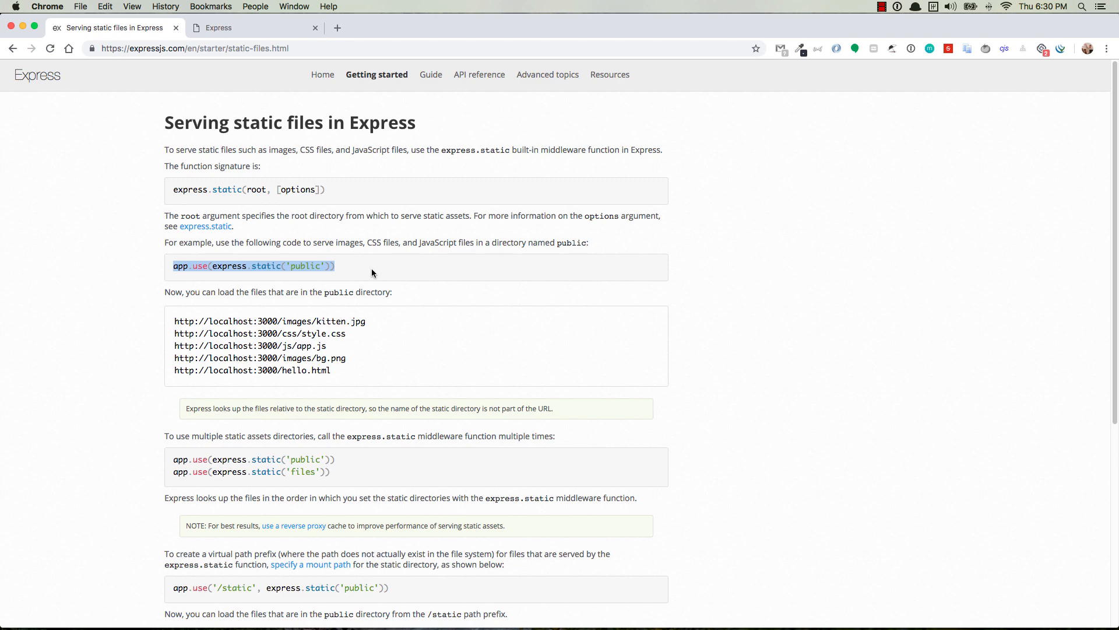
pyautogui.scroll(-3)
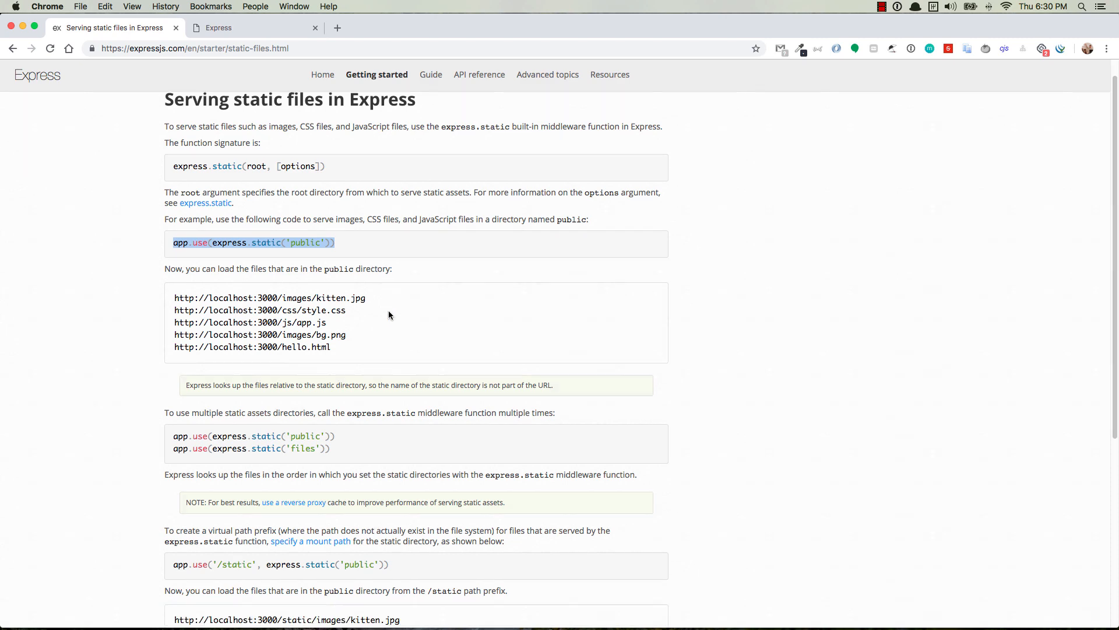
pyautogui.scroll(-3)
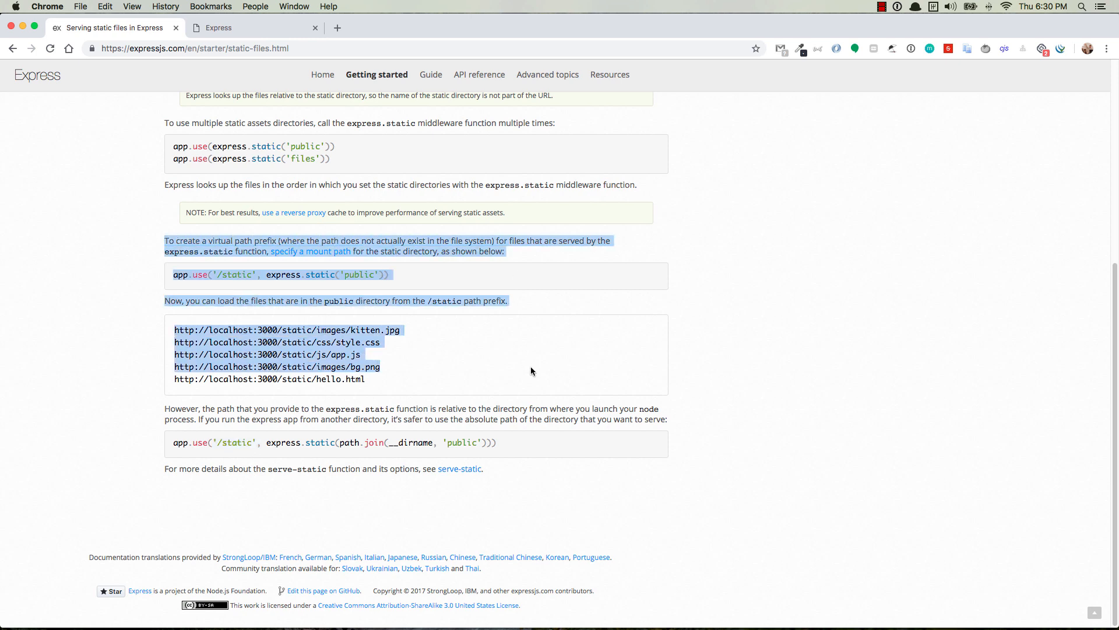
pyautogui.press('Cmd+Tab')
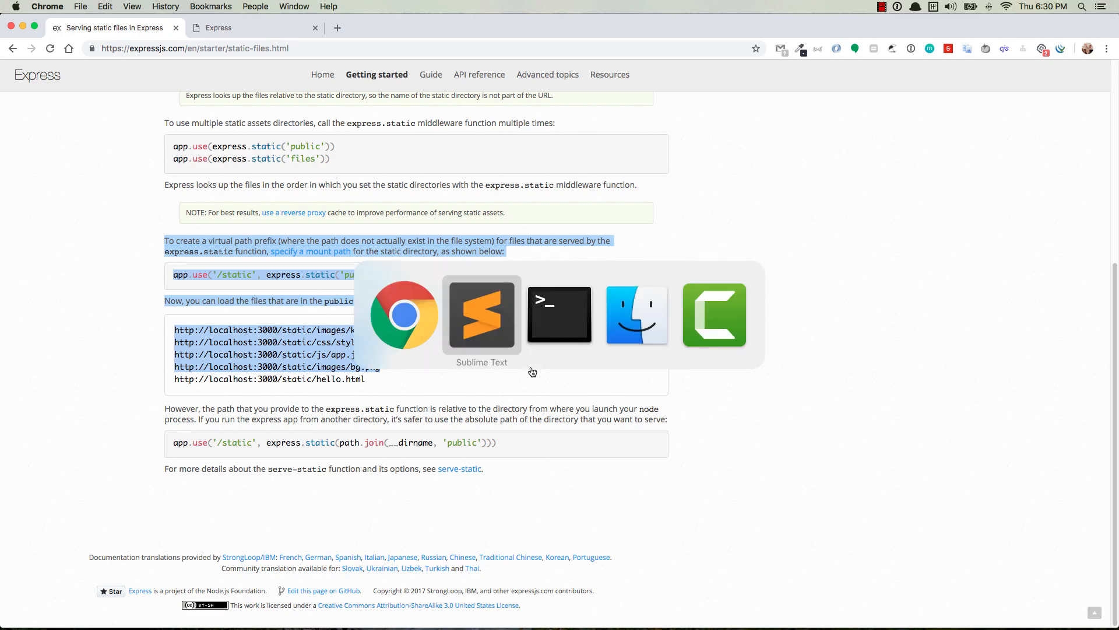
# - Back in Sublime Text, review app.js's root route and reopen index.ejs with the /images/bg-1.jpeg img at width 300
pyautogui.click(482, 315)
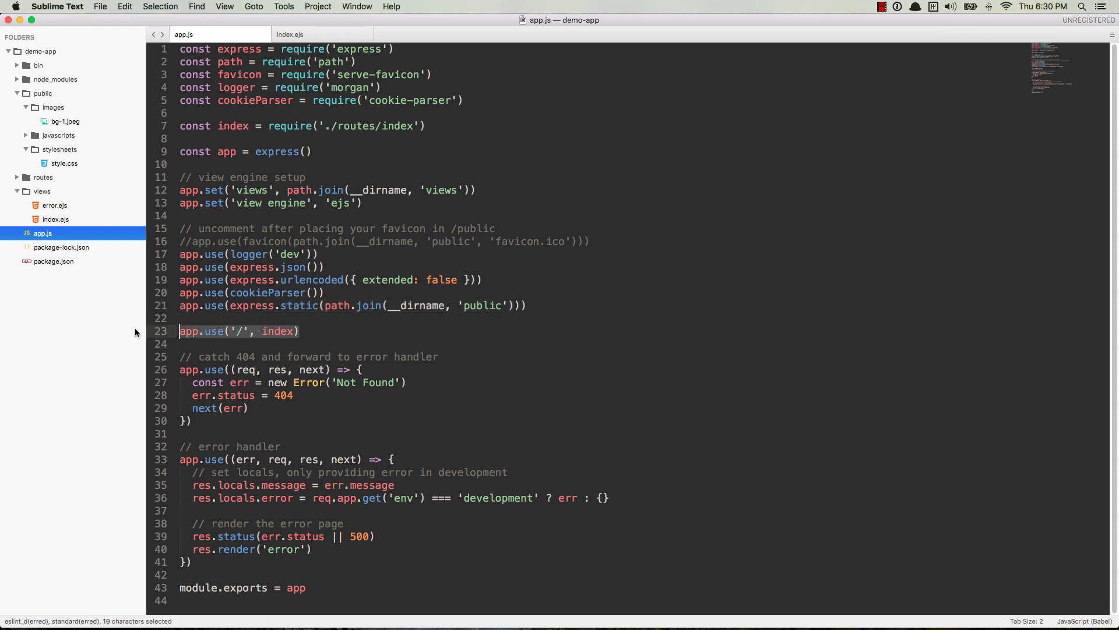
pyautogui.moveTo(293, 336)
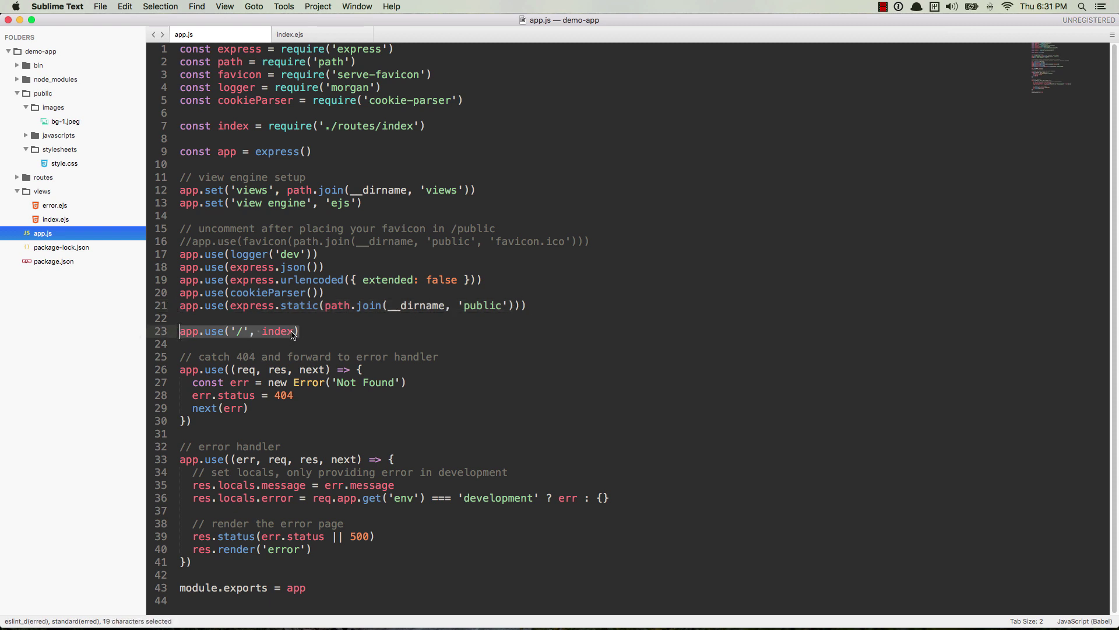
pyautogui.click(56, 219)
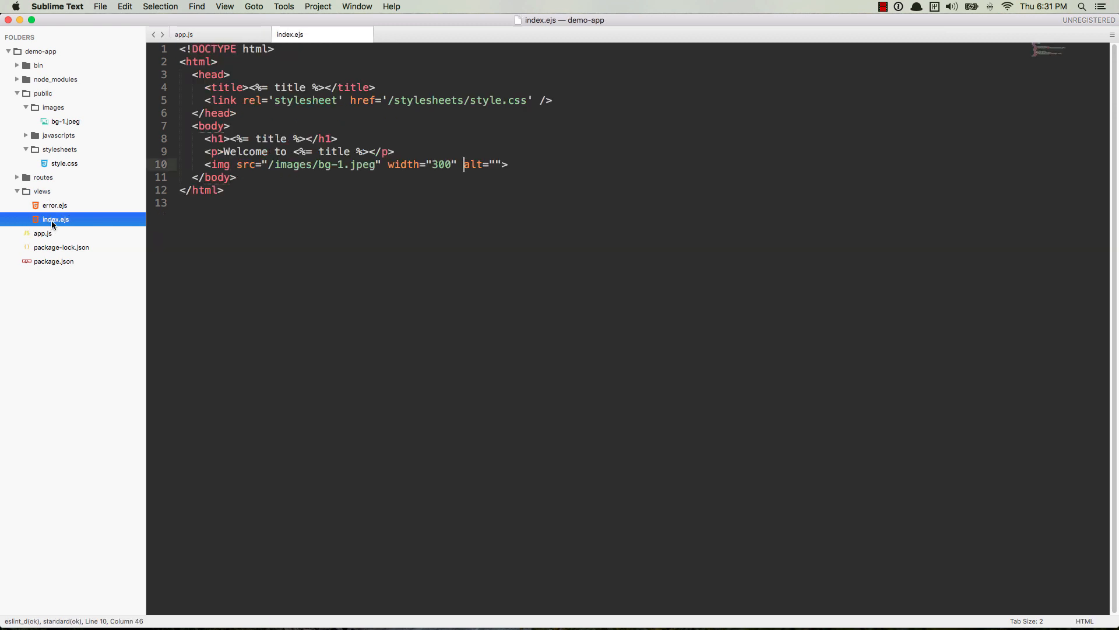